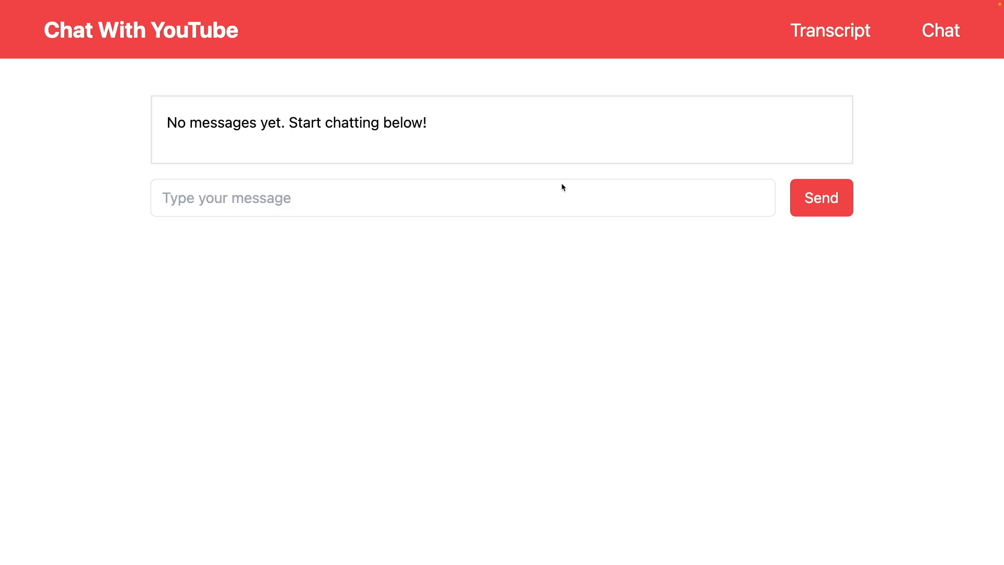
# Step: Ask how to sell coaching that helps developers build applications using AI in new ways
pyautogui.click(462, 197)
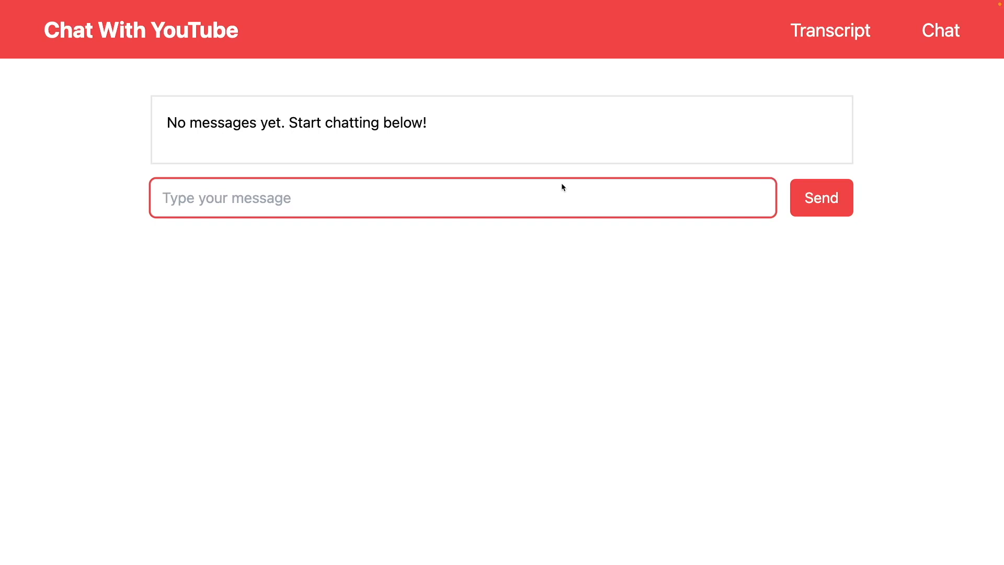
pyautogui.moveTo(944, 219)
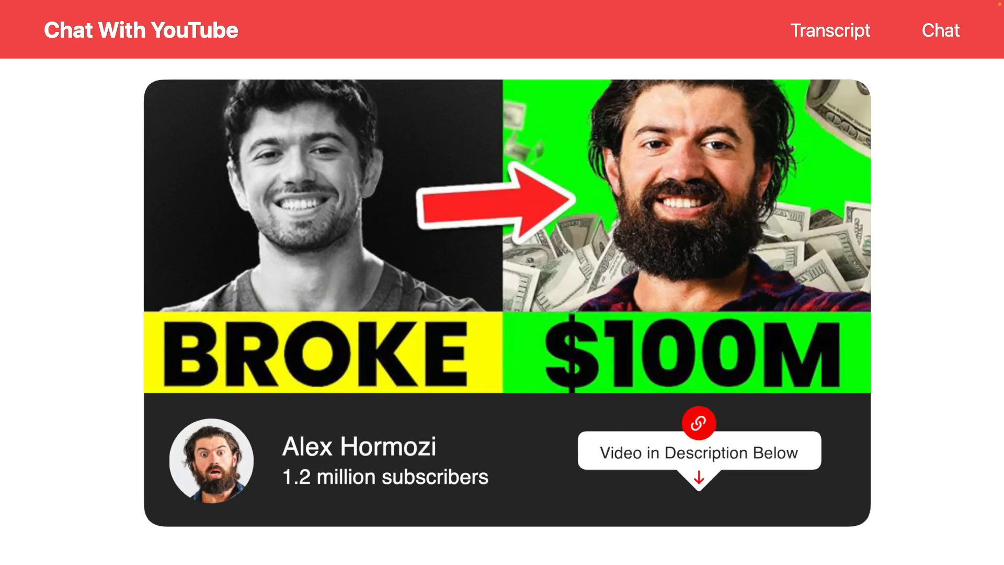
pyautogui.click(940, 30)
pyautogui.write('Hey Alex! My name is Brandon and I want to start a one on one software')
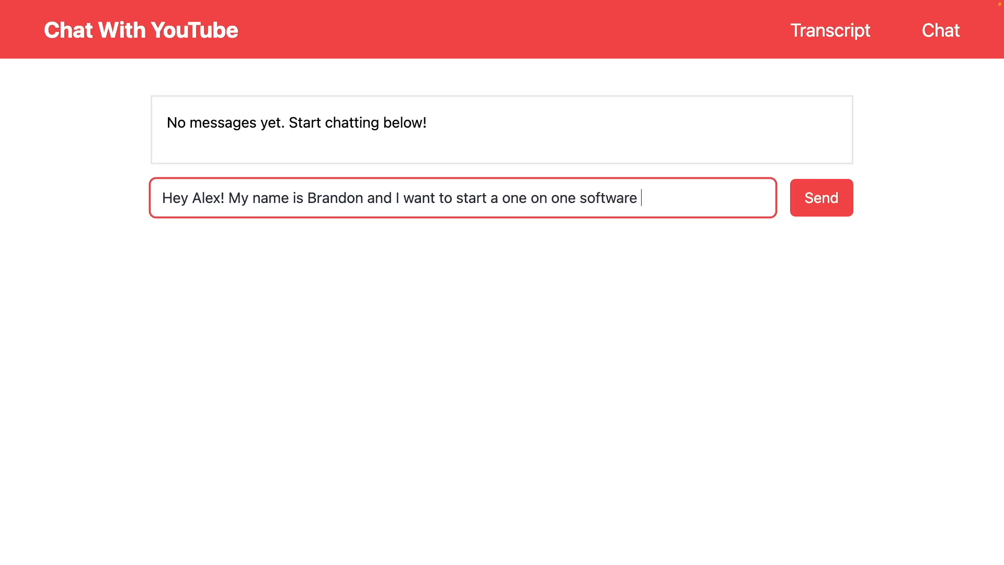
pyautogui.write('coaching business to help developers learn how to build full stack applicat')
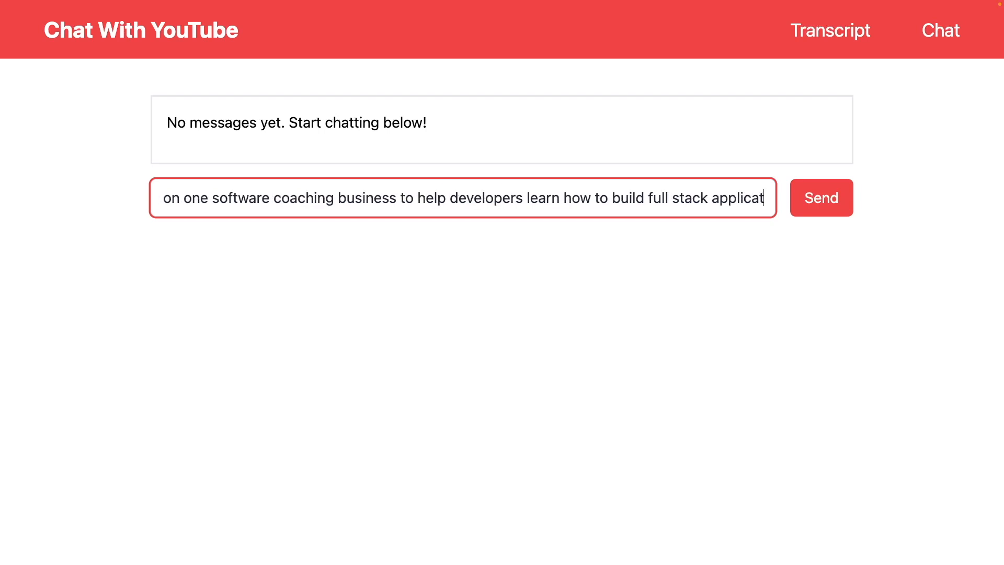
pyautogui.write('ions that use AI in new ways. How should I sell this coaching')
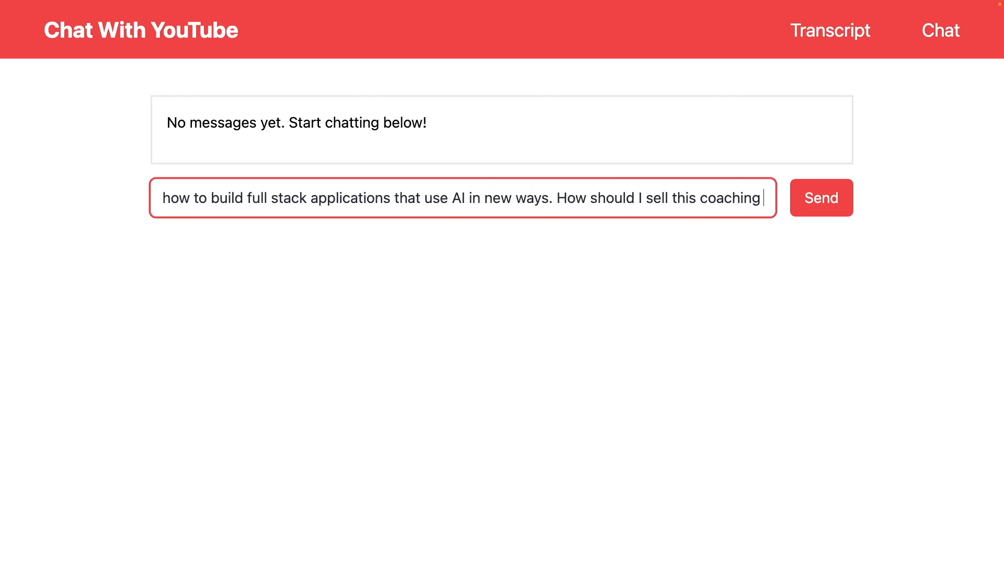
pyautogui.click(821, 197)
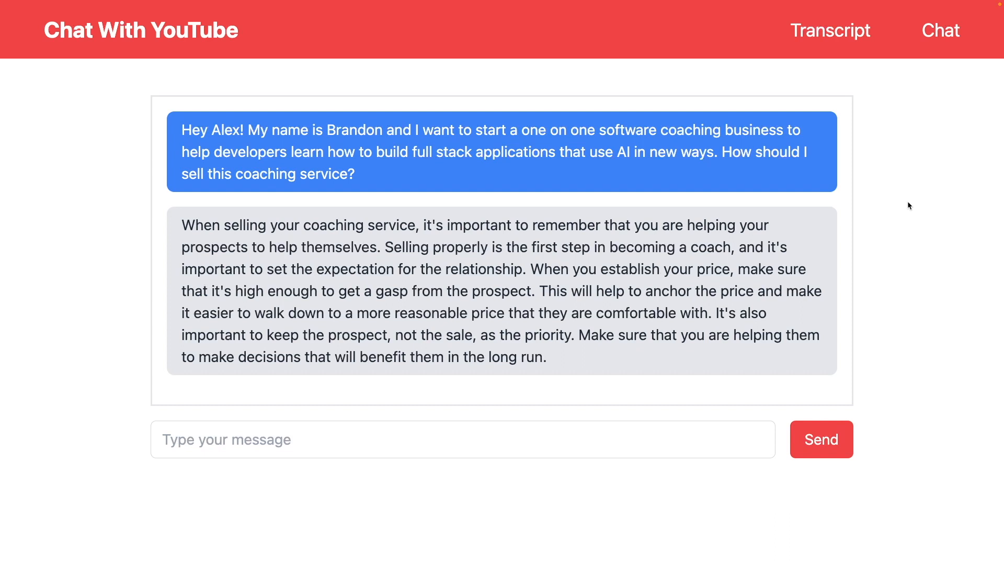
pyautogui.moveTo(575, 460)
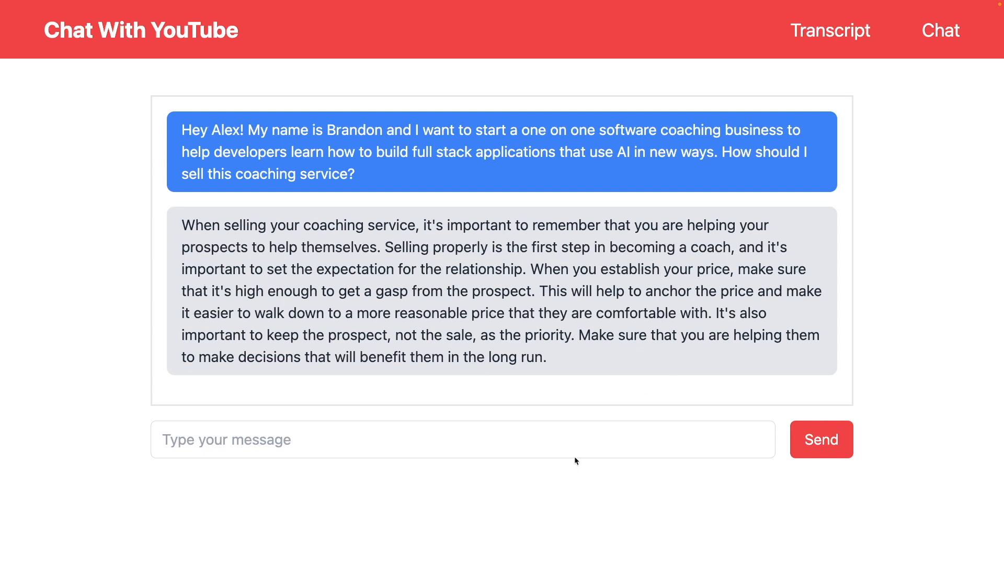
# Step: Ask 'How do I keep the prospect as the priority?', then send a thank-you message
pyautogui.write('How do I keep the prospect as the priority?')
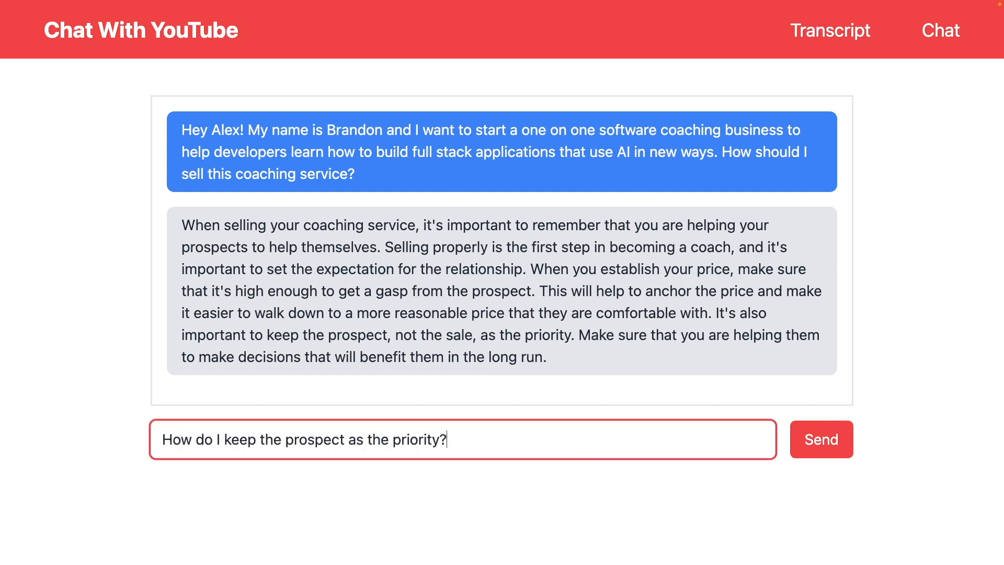
pyautogui.click(821, 439)
pyautogui.write('Thanks alex')
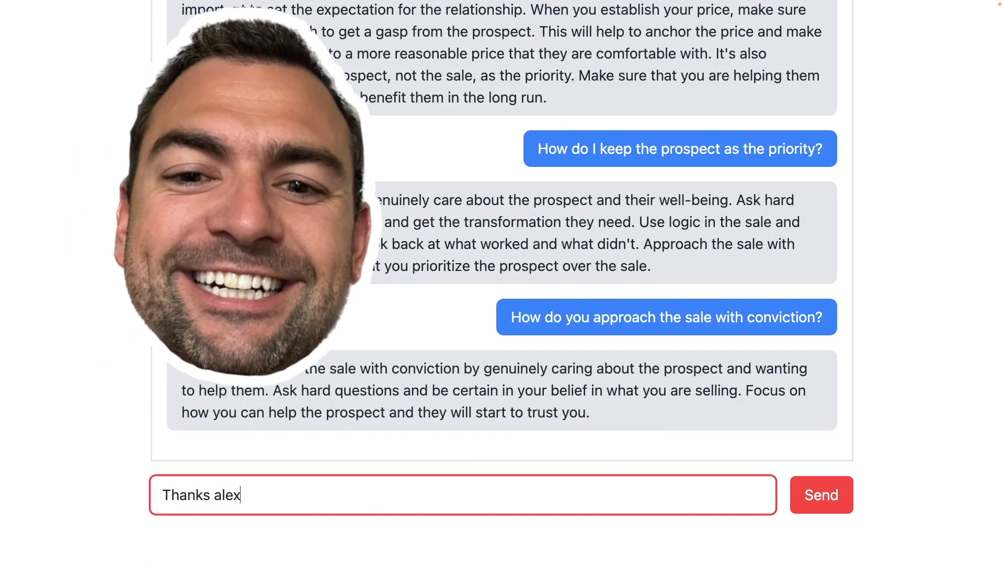
pyautogui.click(822, 494)
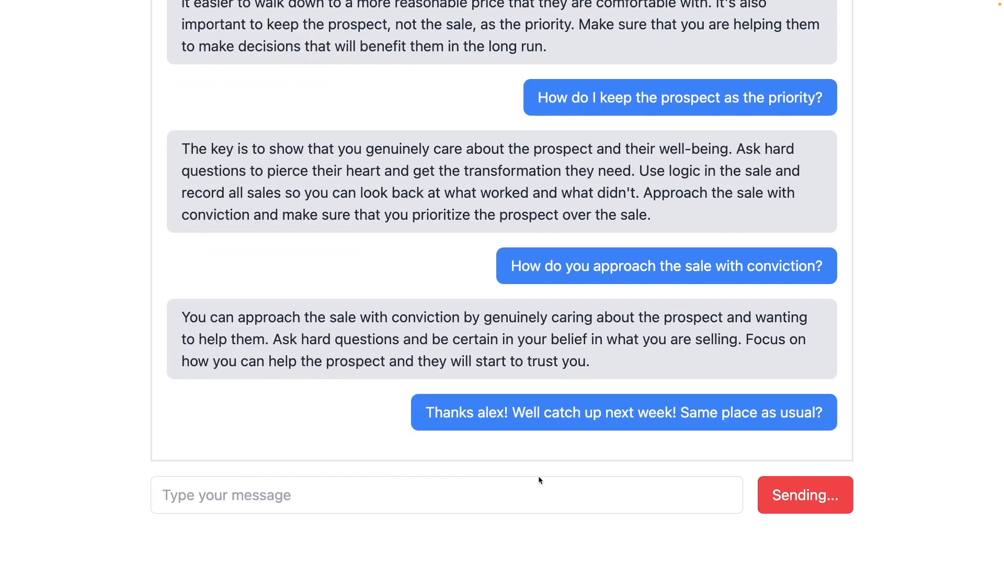
pyautogui.click(804, 494)
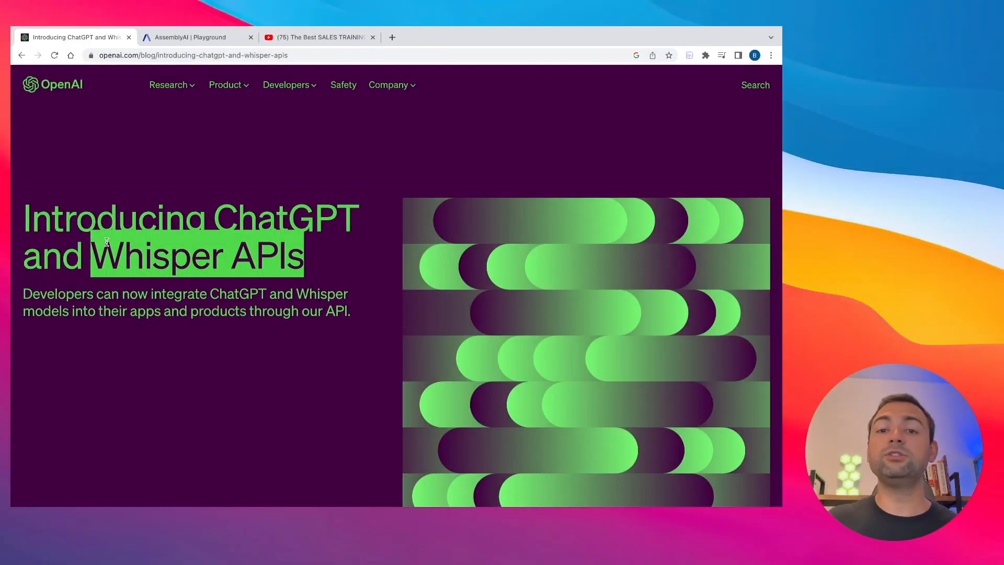
# Step: Switch to the 'AssemblyAI | Playground' browser tab
pyautogui.click(196, 37)
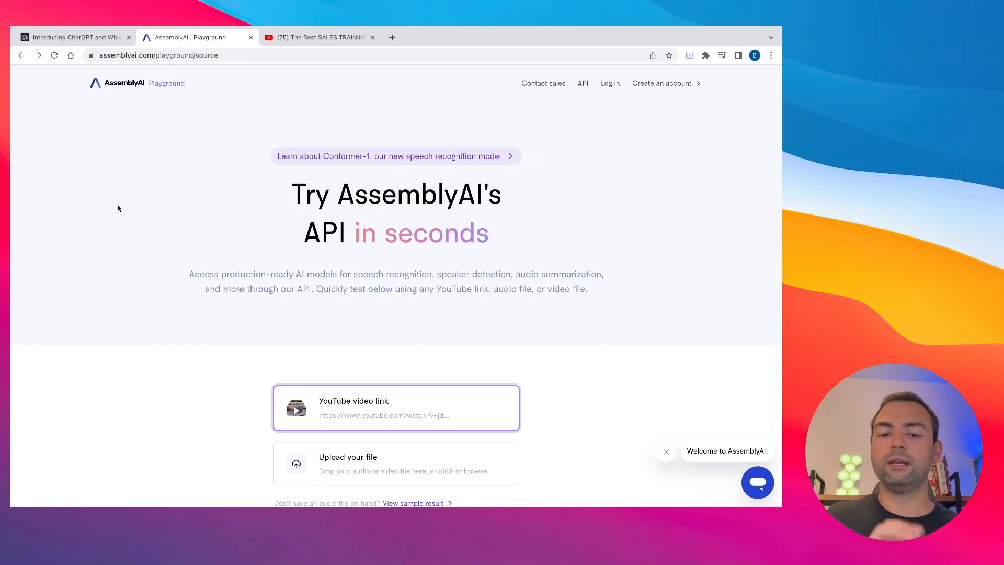
# Step: Bring the sales training video's YouTube link into the Playground's video link field
pyautogui.click(319, 36)
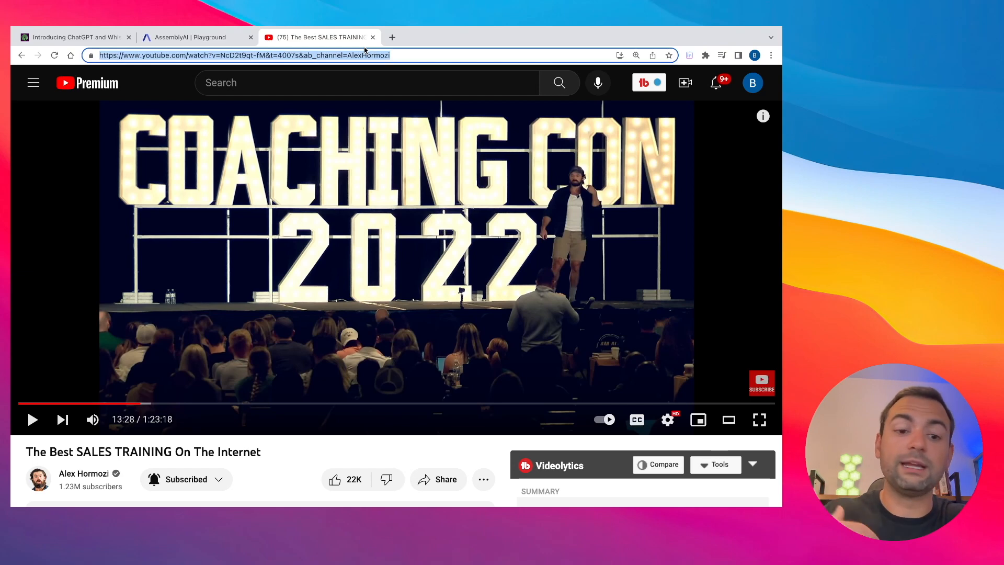
pyautogui.click(195, 37)
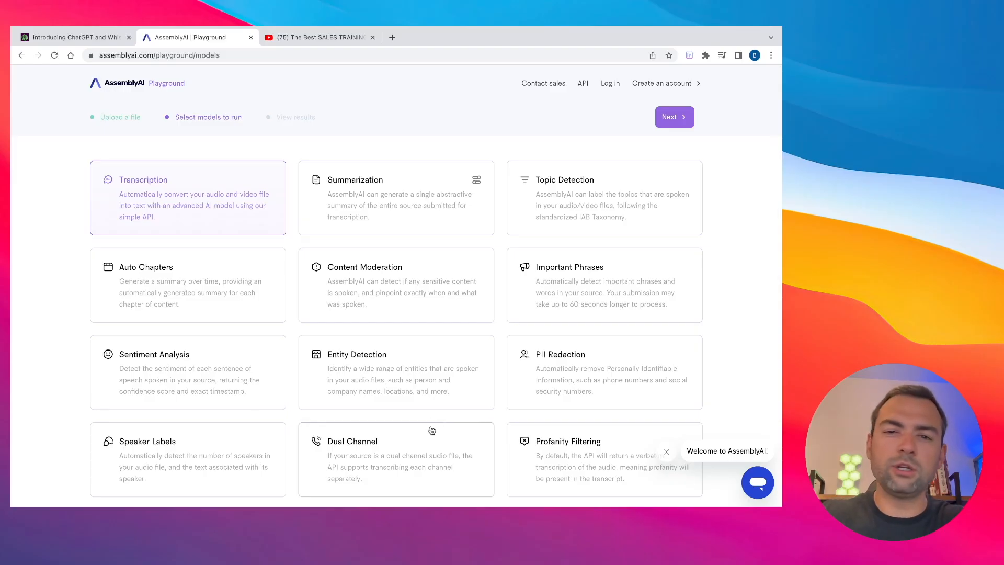
# Step: Run Transcription together with Summarization and Topic Detection on the sales training video
pyautogui.scroll(-3)
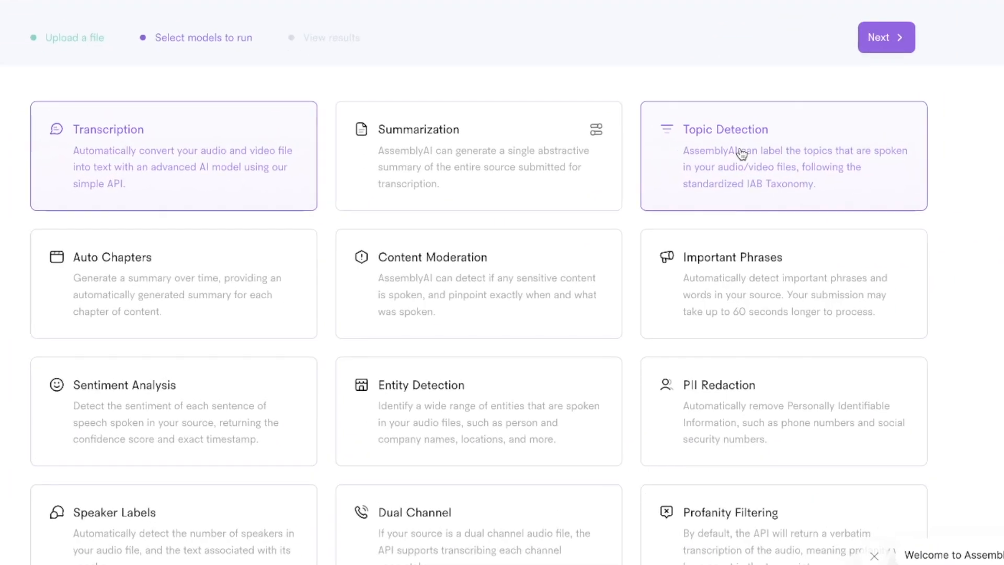
pyautogui.click(477, 156)
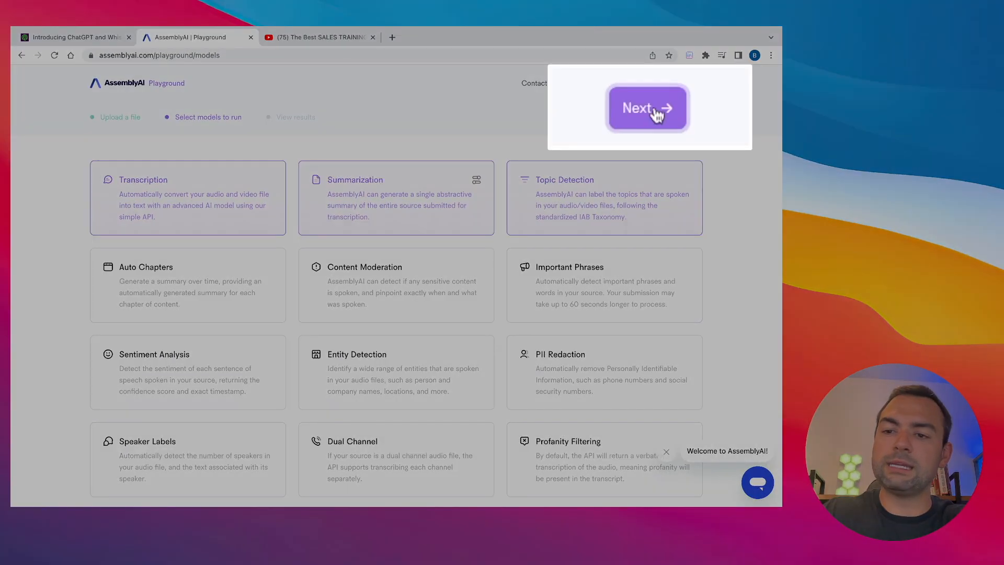
pyautogui.click(647, 107)
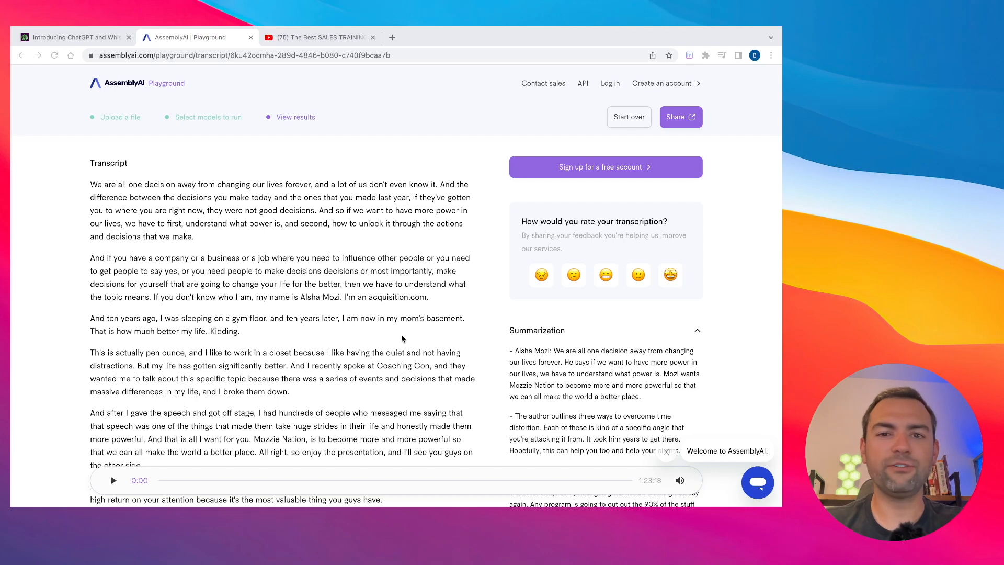
# Step: Read through the transcript and summary, then collapse Summarization and expand Topic Detection
pyautogui.scroll(-3)
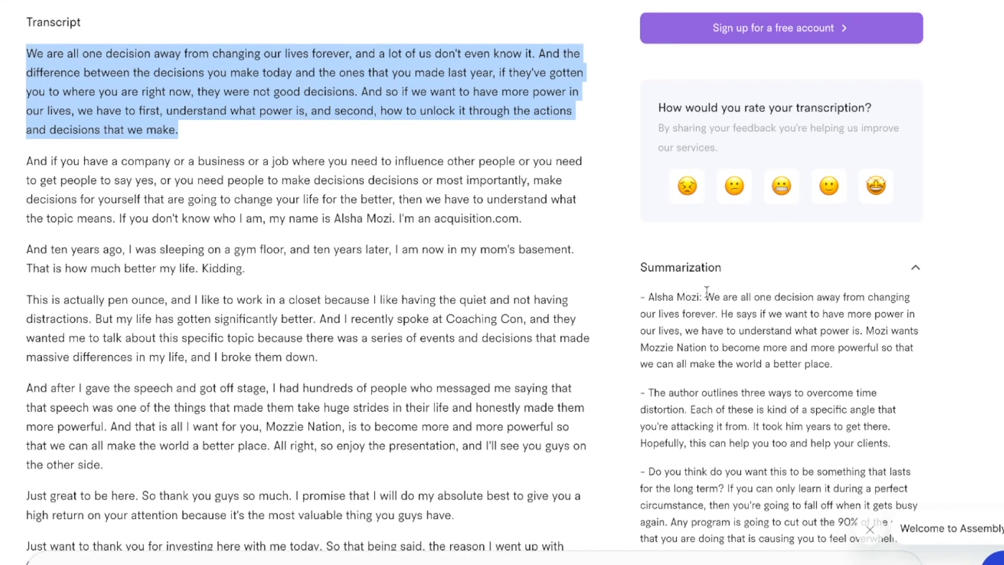
pyautogui.doubleClick(673, 297)
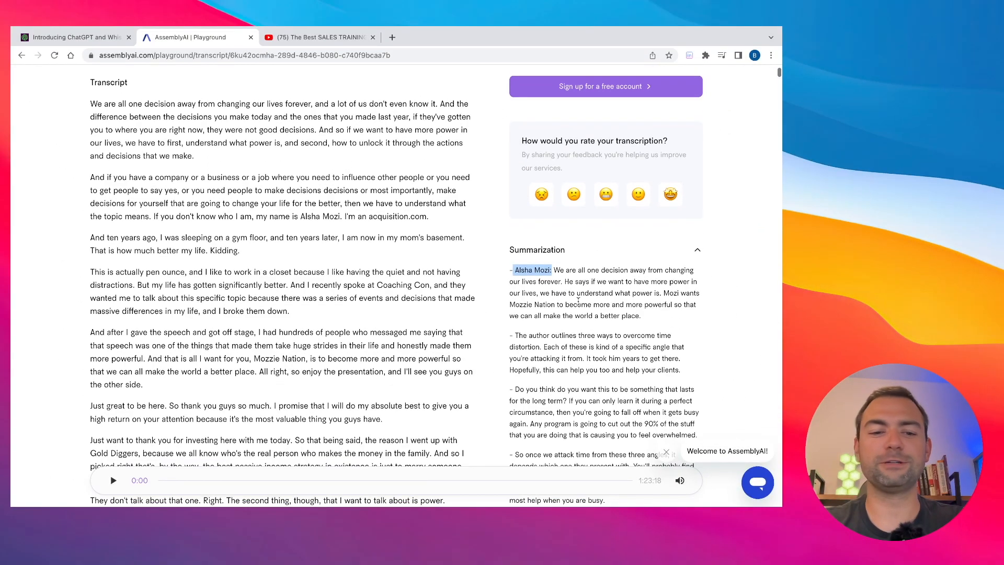
pyautogui.scroll(-3)
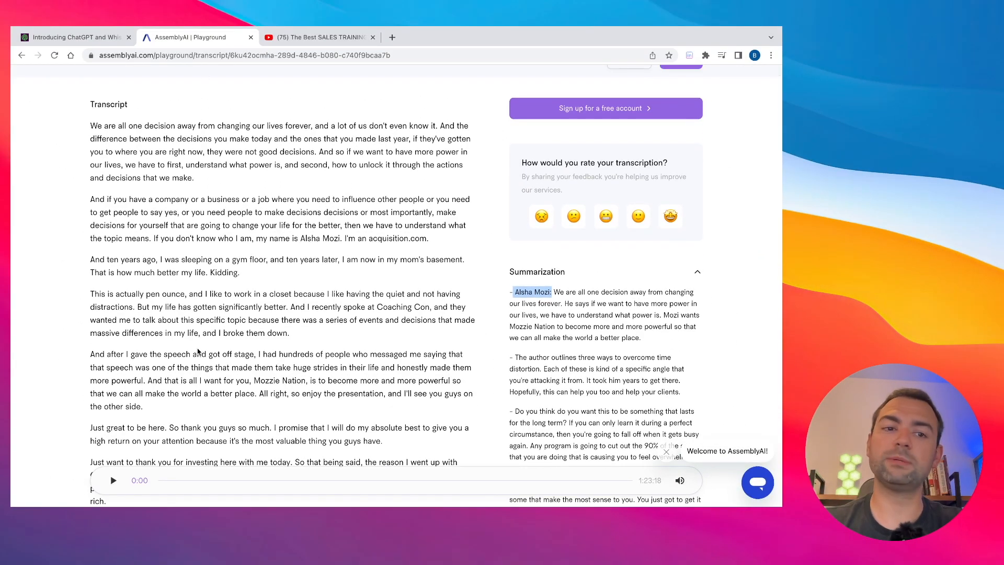
pyautogui.scroll(-3)
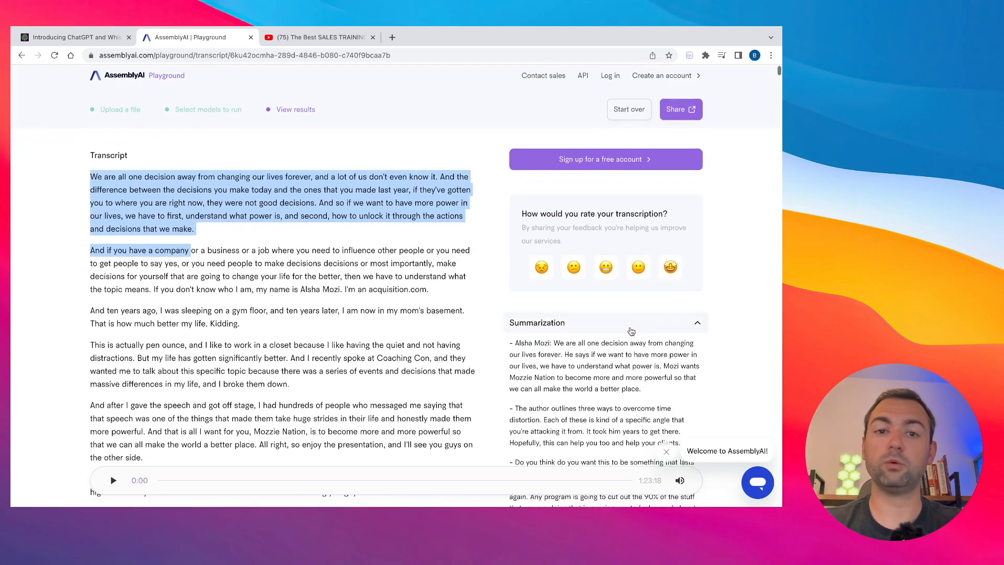
pyautogui.scroll(-3)
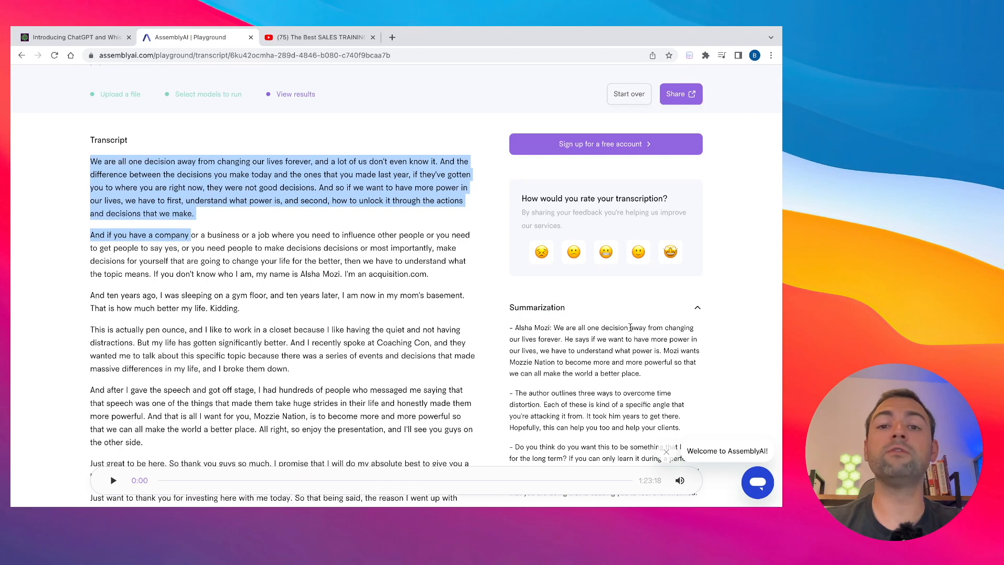
pyautogui.scroll(-3)
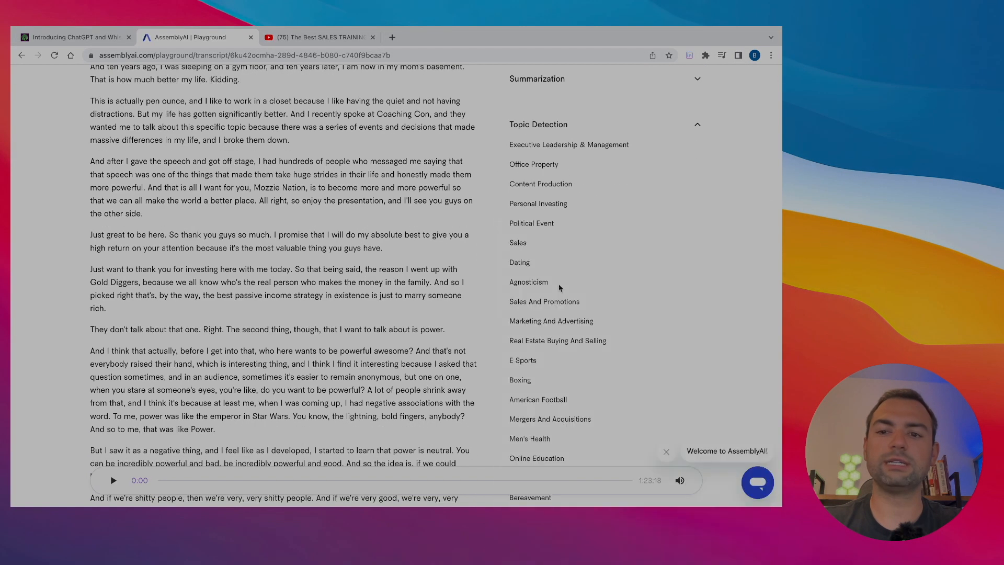
# Step: Scroll through the detected topics like Executive Leadership and Sales and Marketing
pyautogui.scroll(-3)
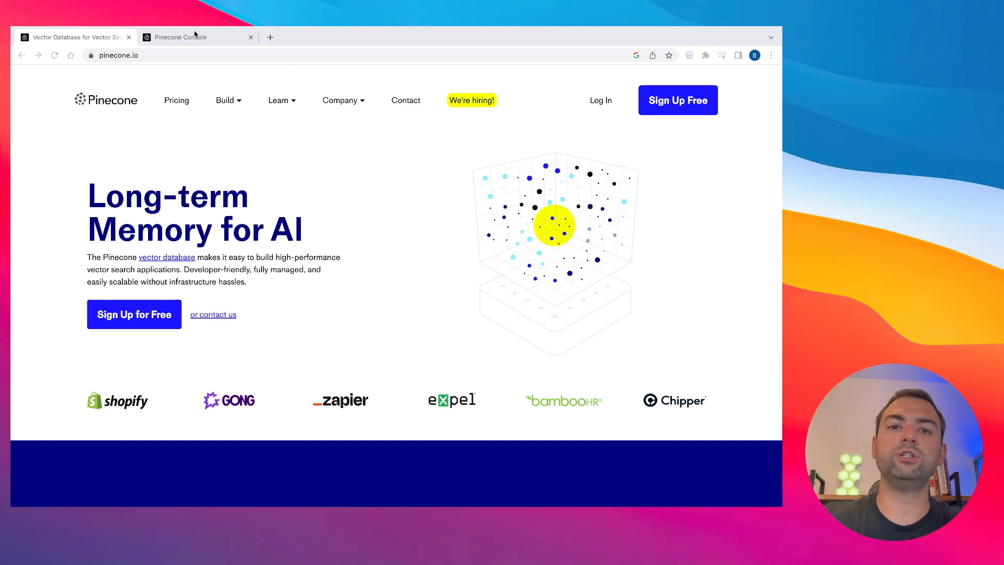
# Step: Delete the alex-hormozi index, typing its name to confirm
pyautogui.click(185, 36)
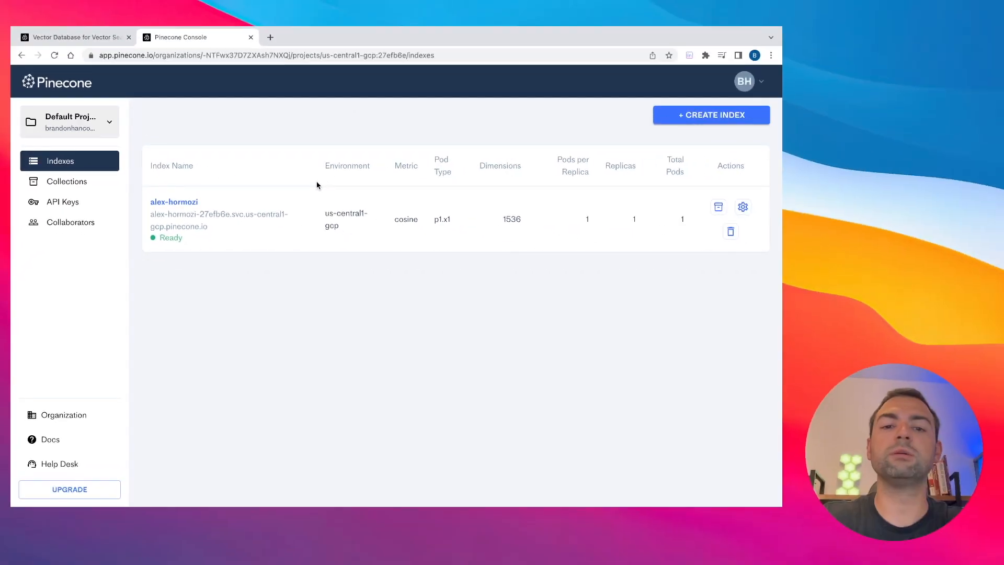
pyautogui.moveTo(355, 260)
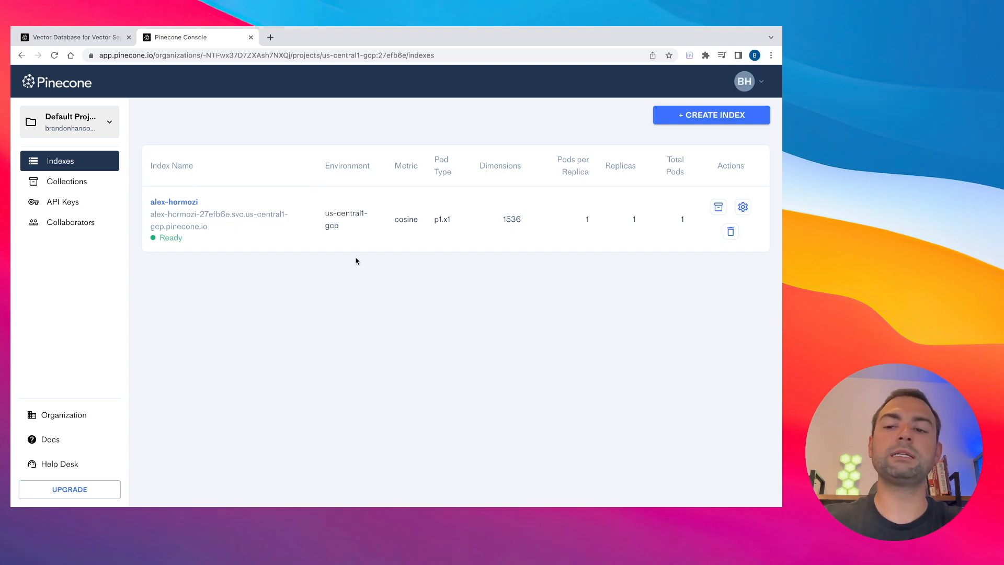
pyautogui.click(730, 231)
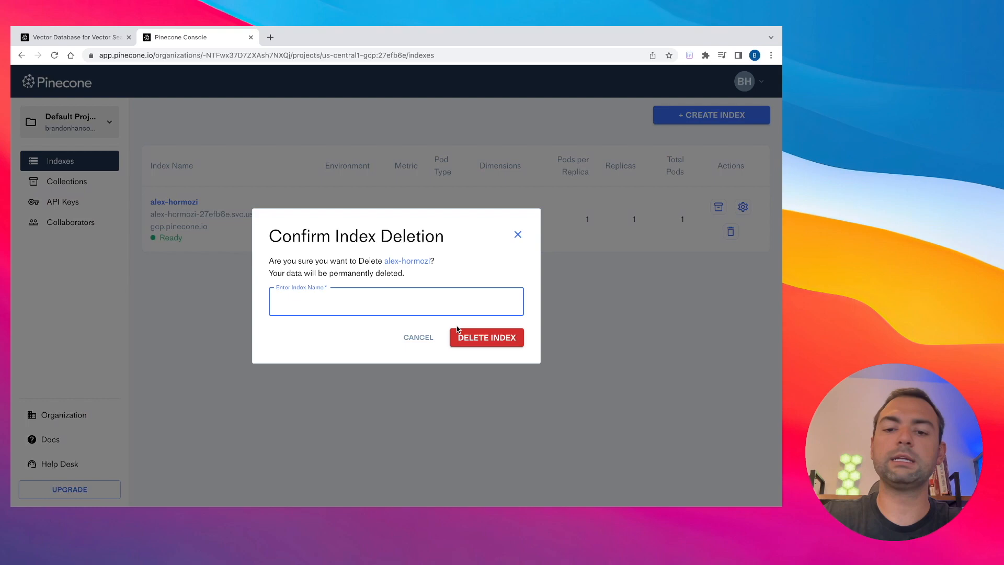
pyautogui.write('alex-hormoz')
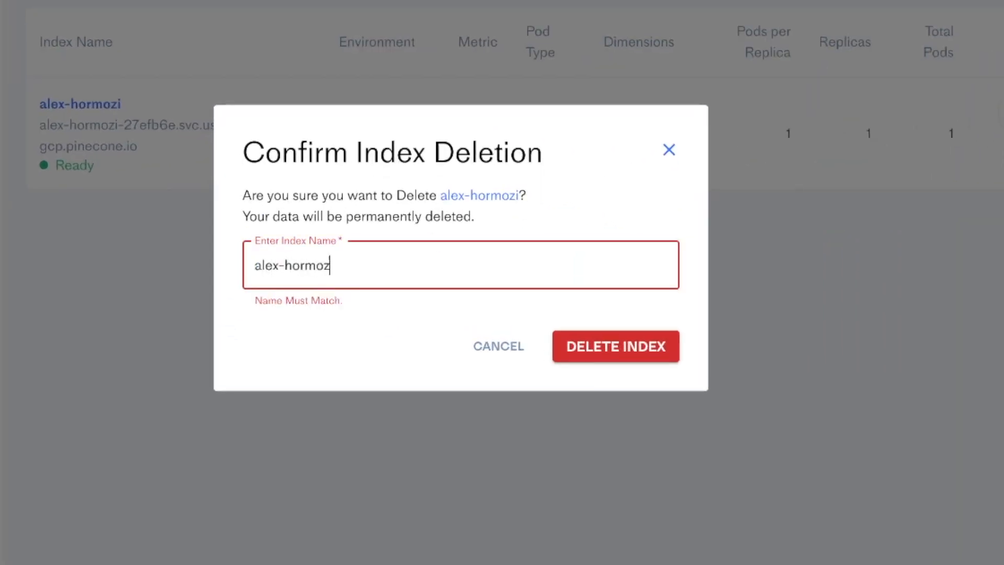
pyautogui.click(615, 346)
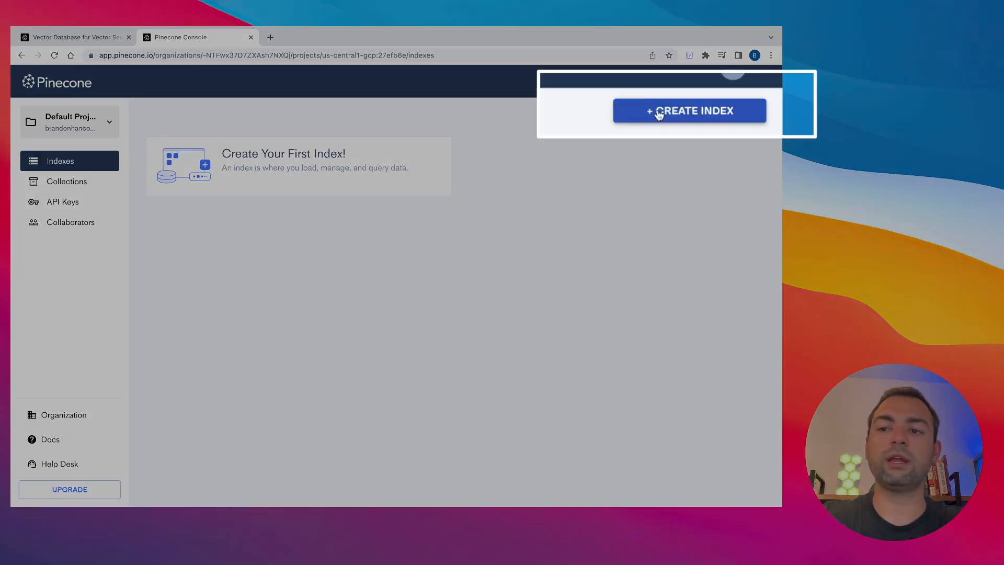
# Step: Create index 'alex-hormozi' with 1536 dimensions, cosine metric and P1 pods
pyautogui.click(689, 110)
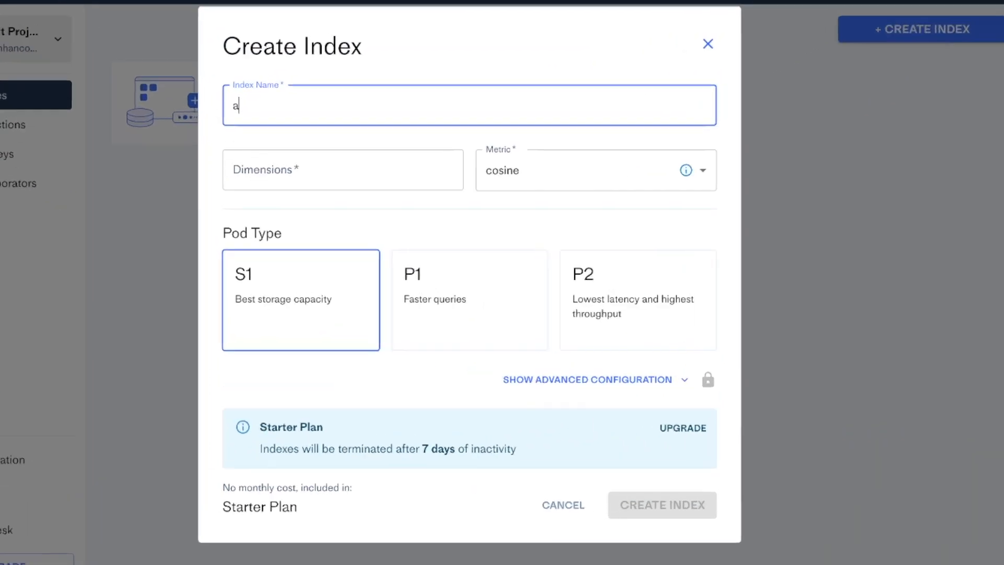
pyautogui.write('lex-horm')
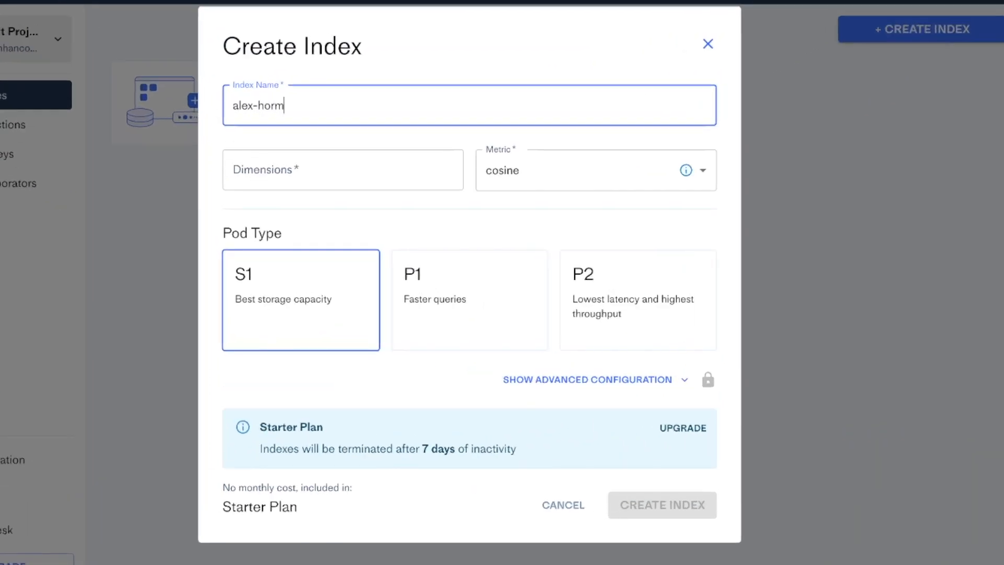
pyautogui.write('ozi')
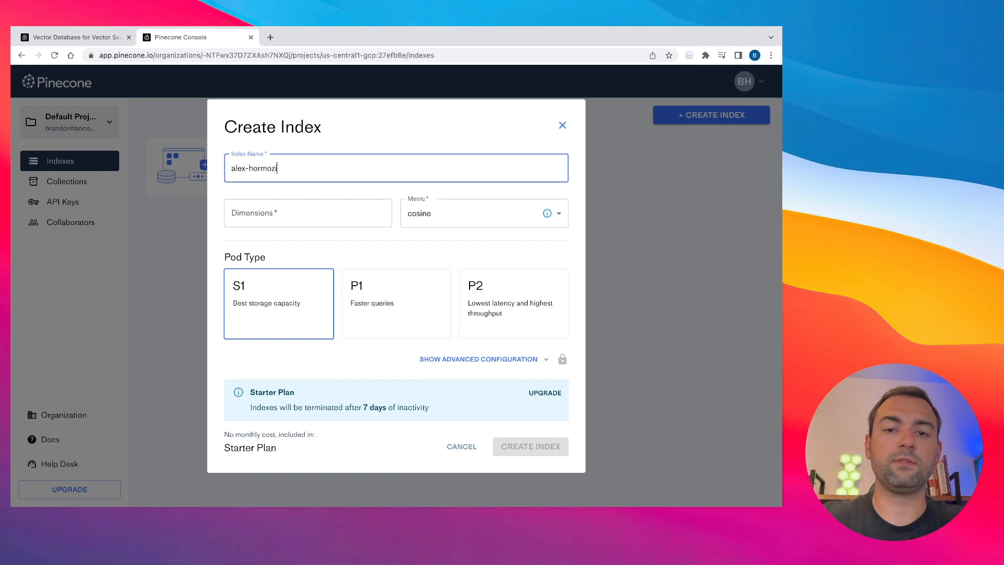
pyautogui.moveTo(367, 194)
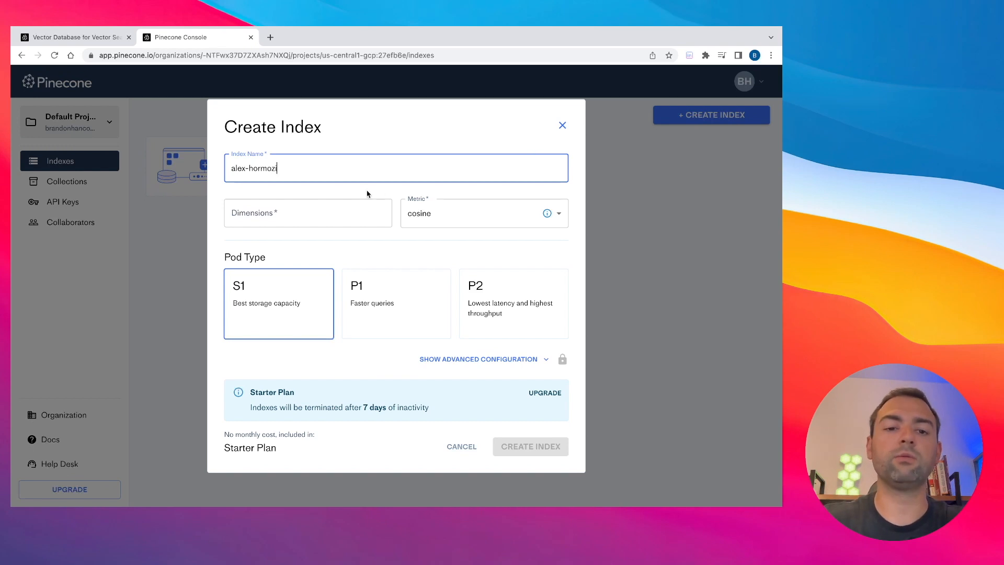
pyautogui.click(307, 213)
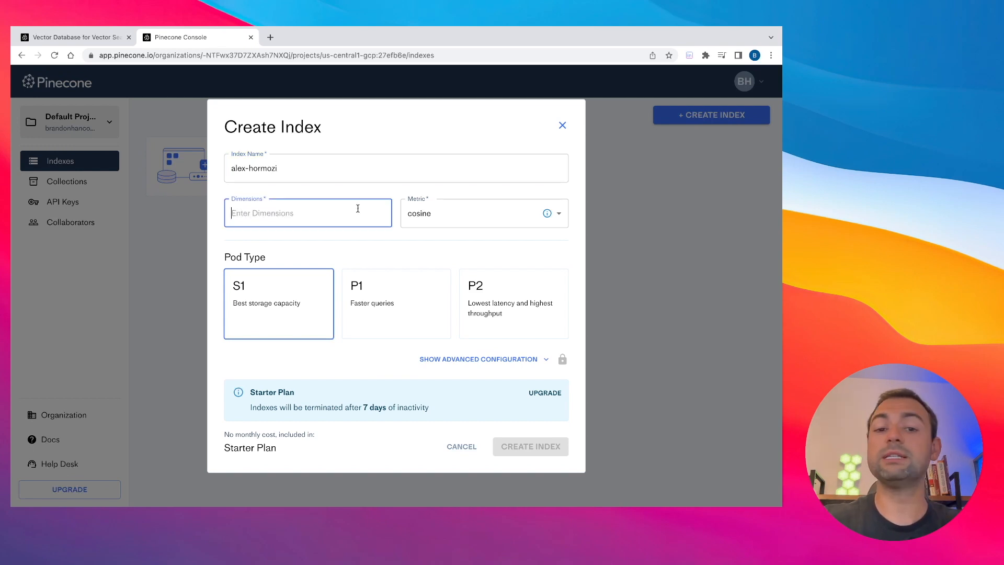
pyautogui.write('1536')
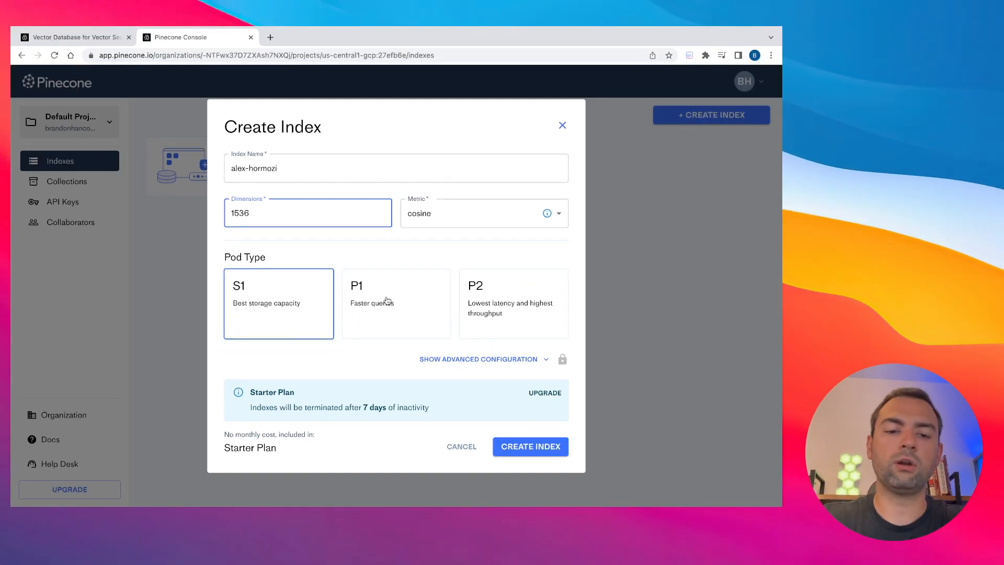
pyautogui.click(396, 303)
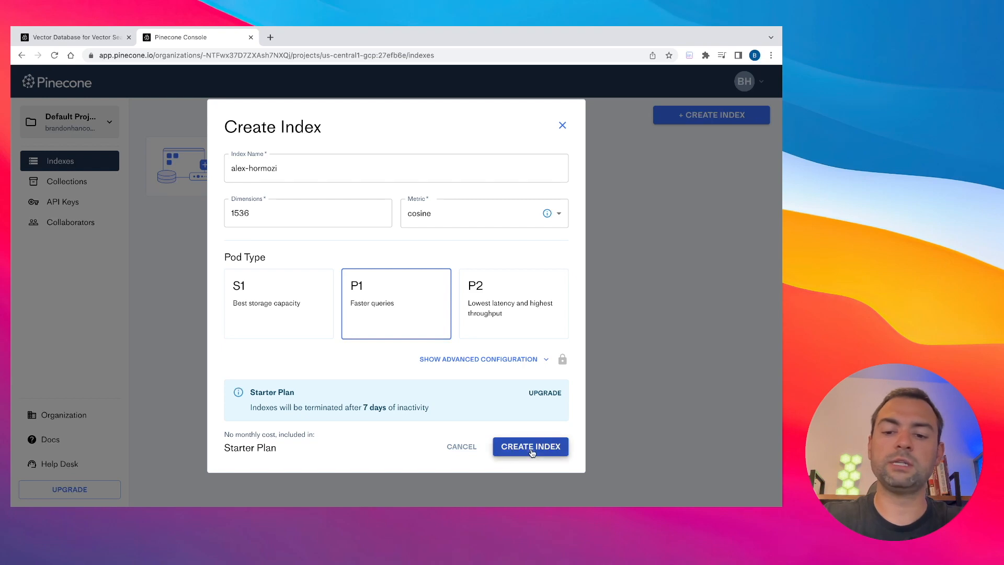
pyautogui.click(530, 446)
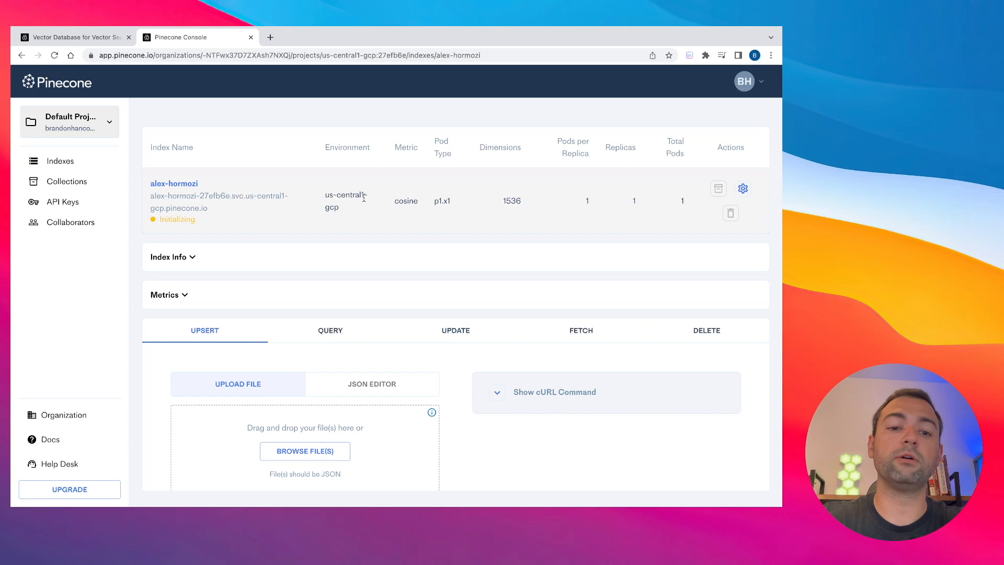
pyautogui.moveTo(340, 110)
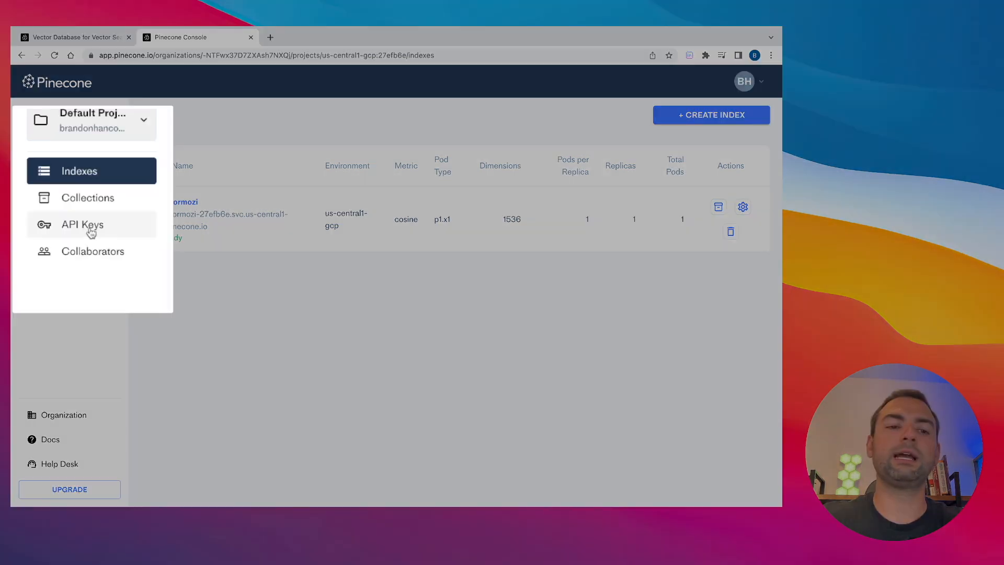
# Step: Create the 'alex-hormozi-sales' API key, then reveal and select its value
pyautogui.click(82, 224)
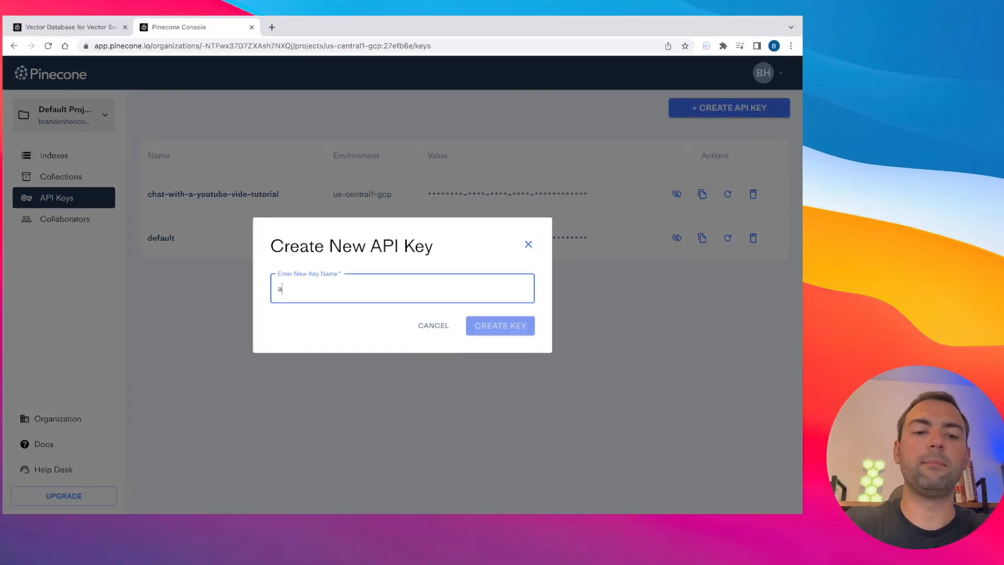
pyautogui.write('lex-hormozi-sales')
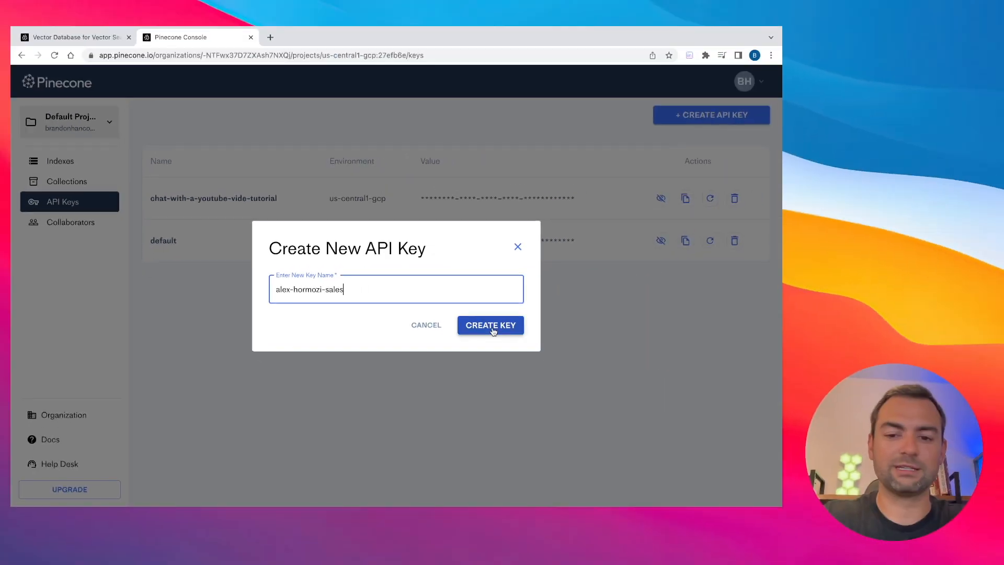
pyautogui.click(490, 325)
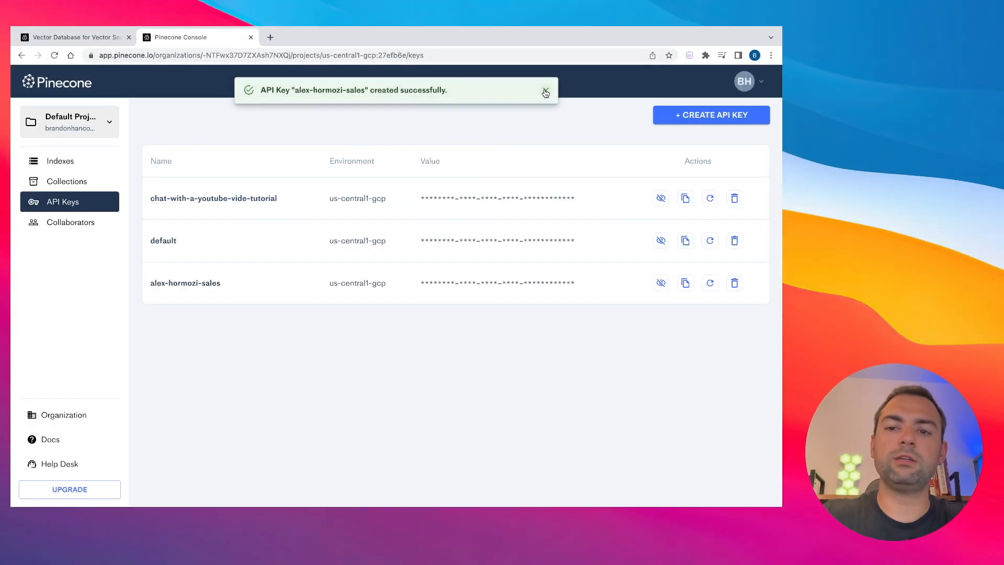
pyautogui.click(545, 90)
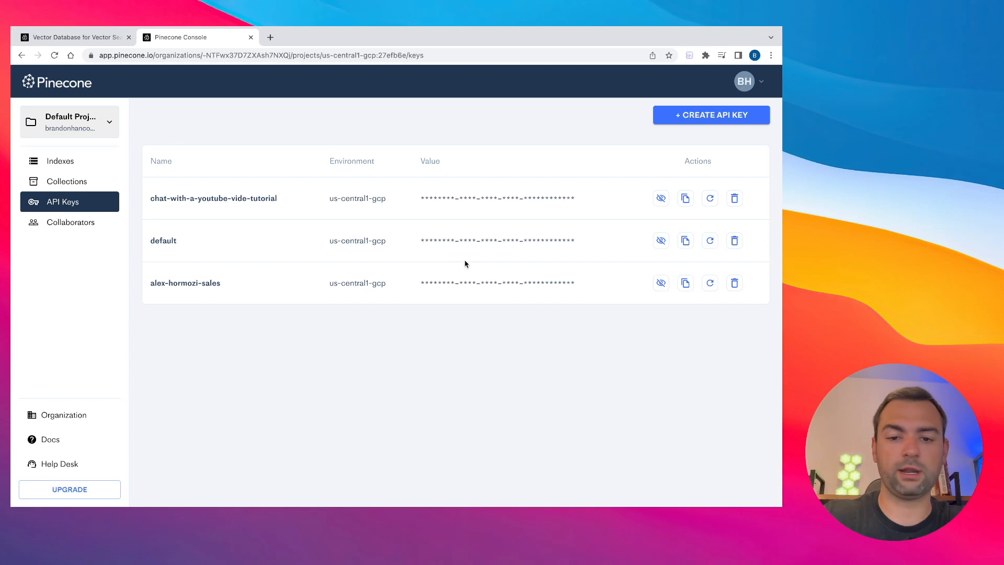
pyautogui.click(660, 282)
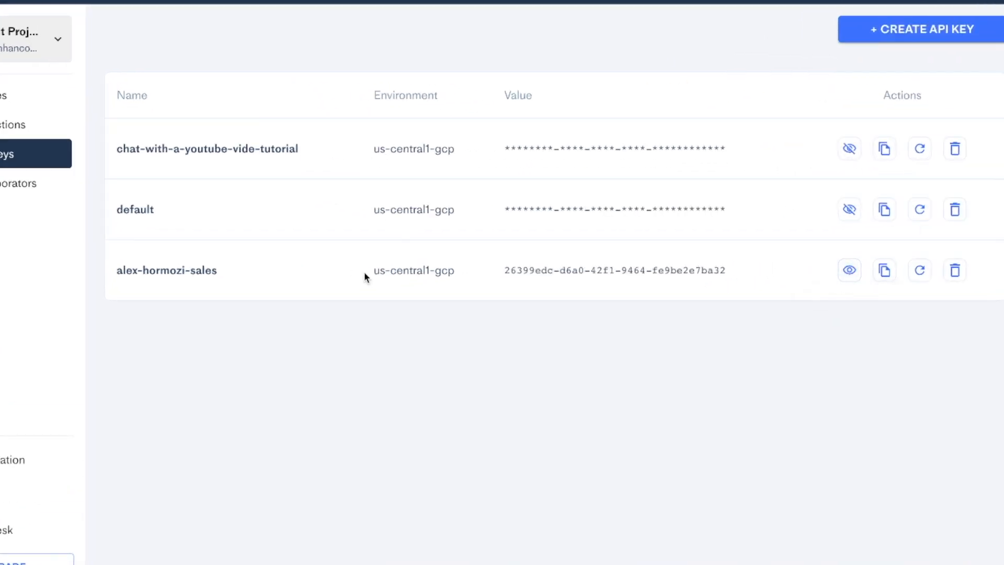
pyautogui.doubleClick(413, 270)
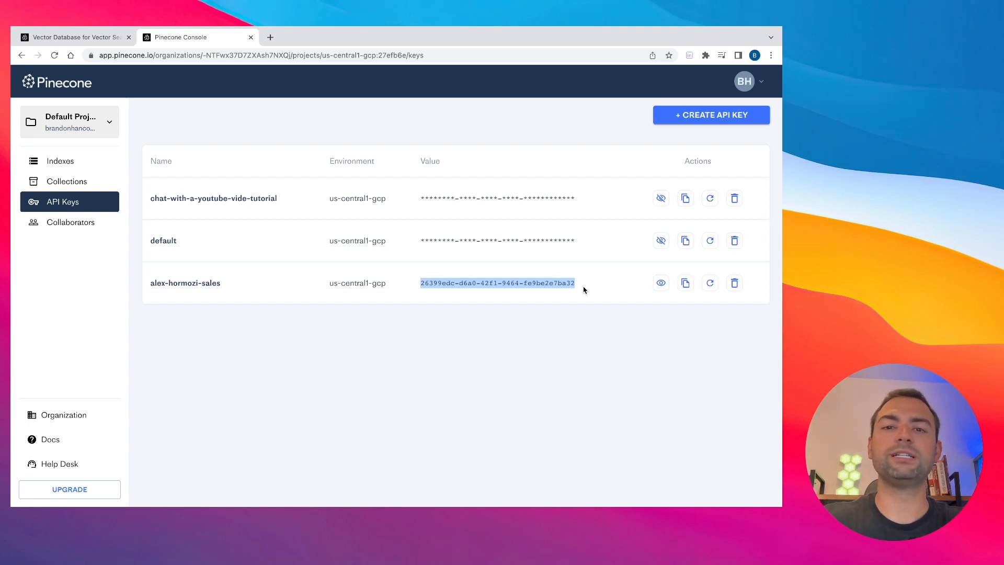
pyautogui.click(391, 36)
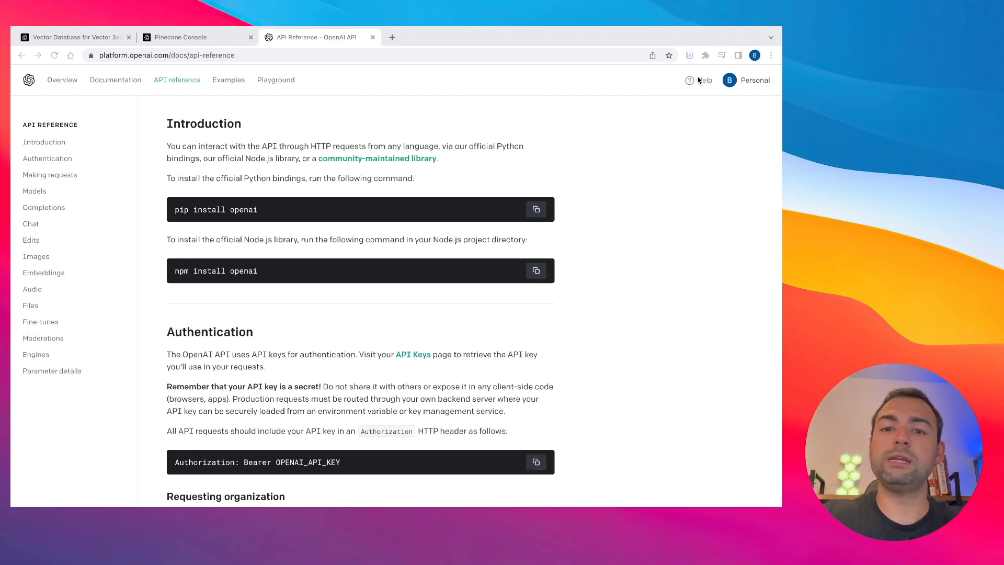
# Step: Create an OpenAI secret API key named 'alex-hormozi-sales' and copy it
pyautogui.click(745, 79)
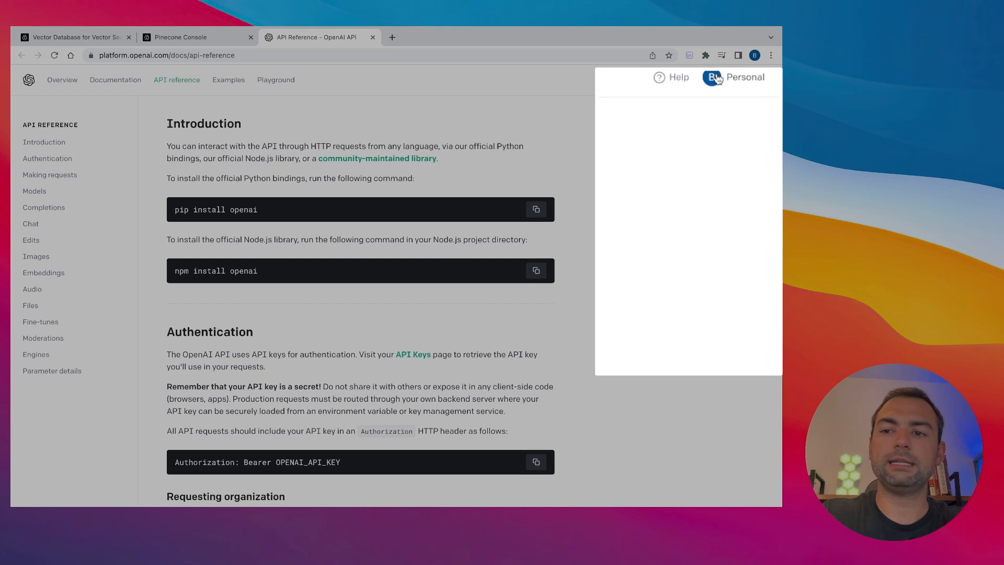
pyautogui.click(733, 77)
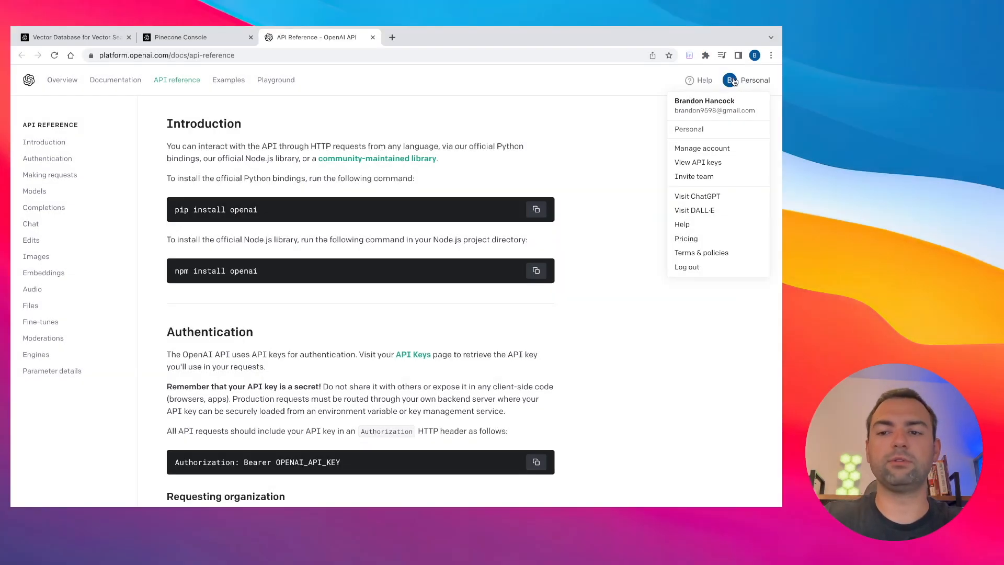
pyautogui.moveTo(698, 162)
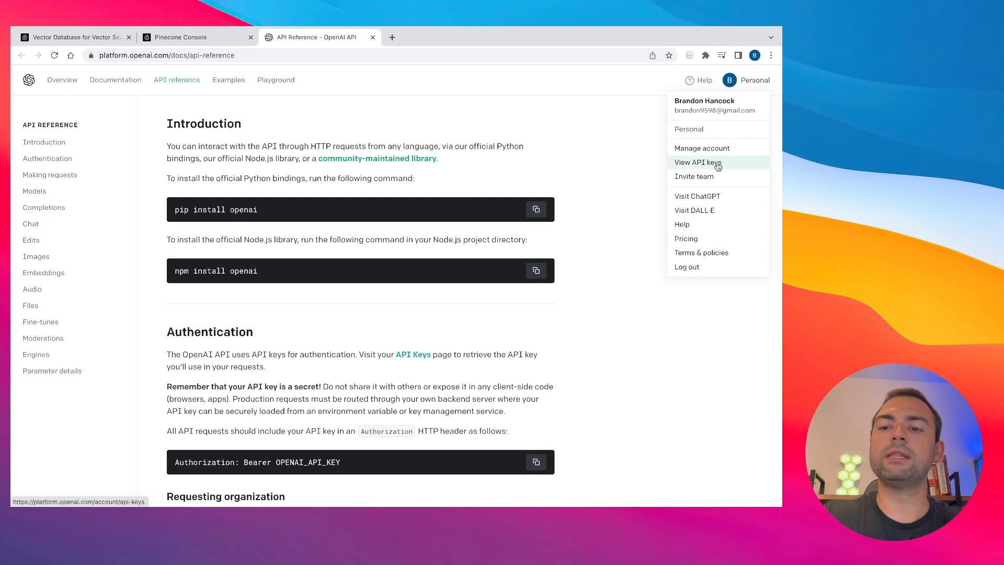
pyautogui.moveTo(716, 166)
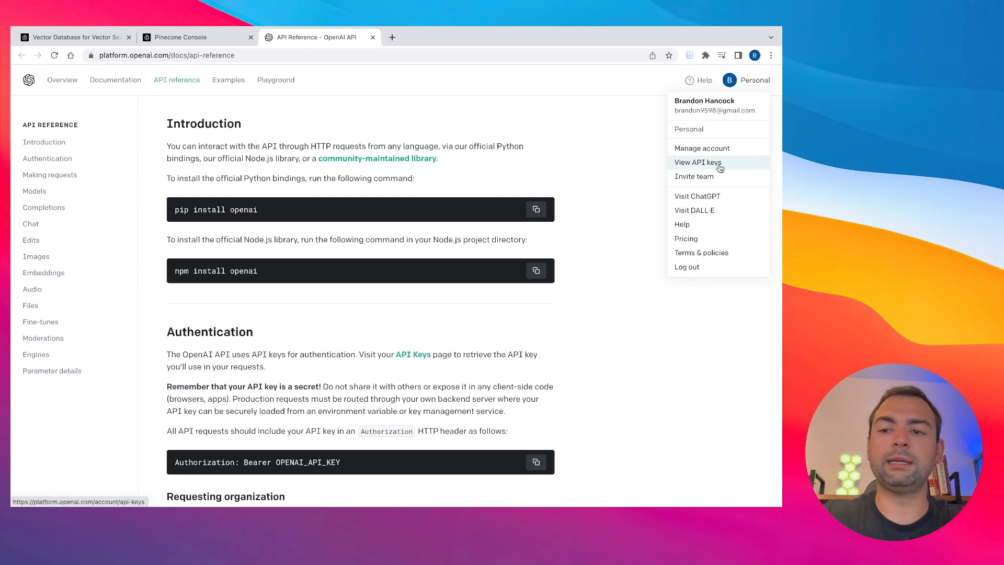
pyautogui.click(696, 162)
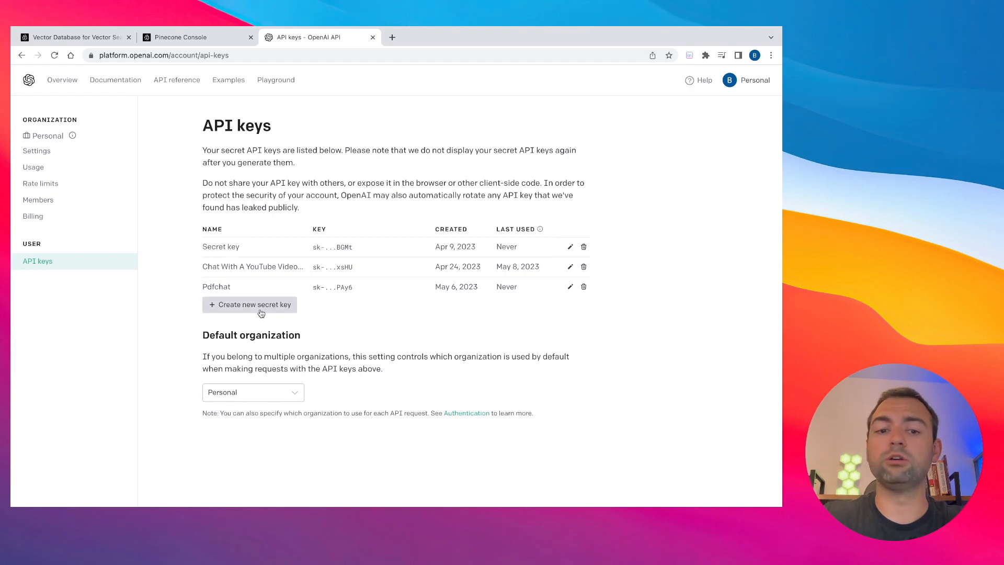
pyautogui.write('alex-hormozi-sa')
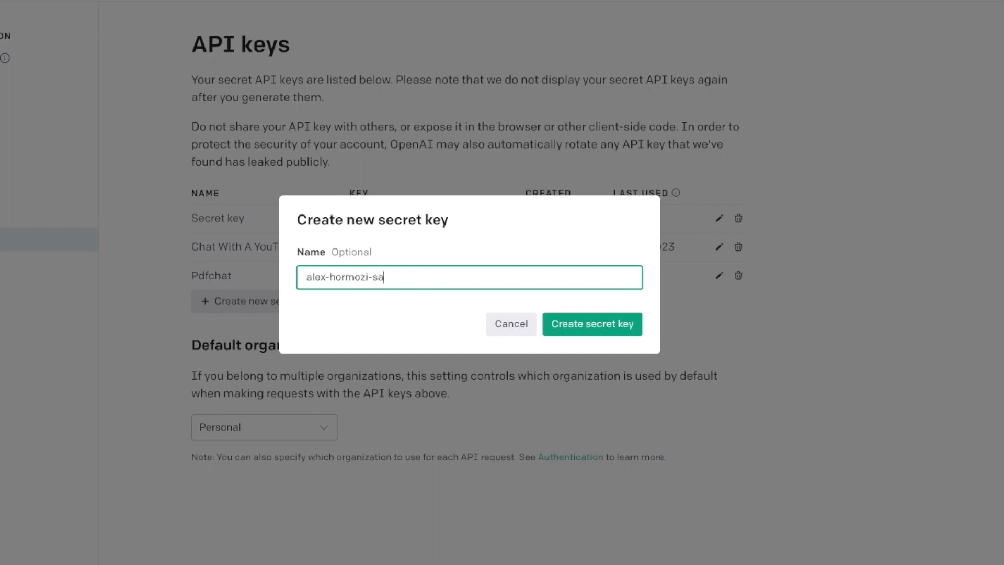
pyautogui.click(591, 324)
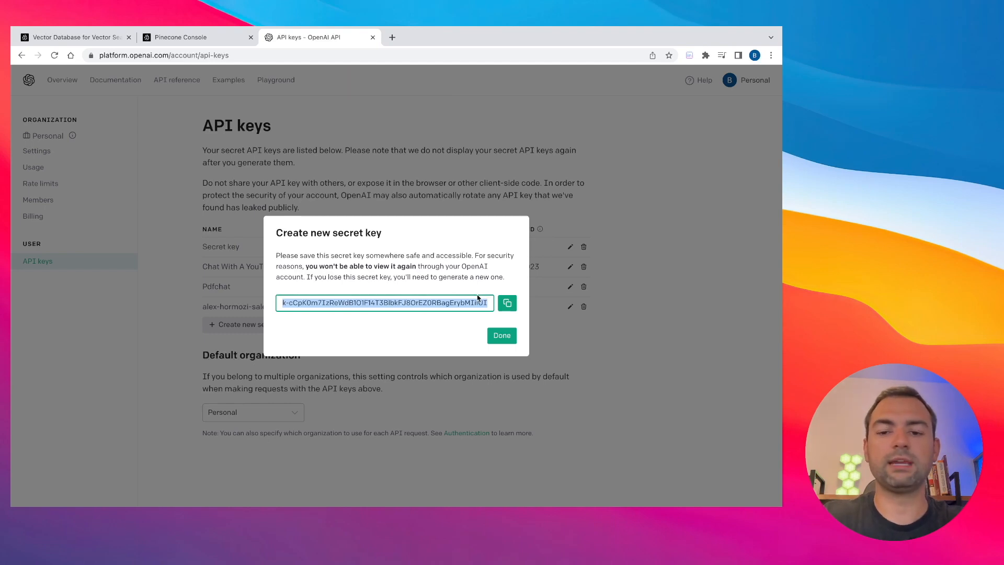
pyautogui.click(501, 334)
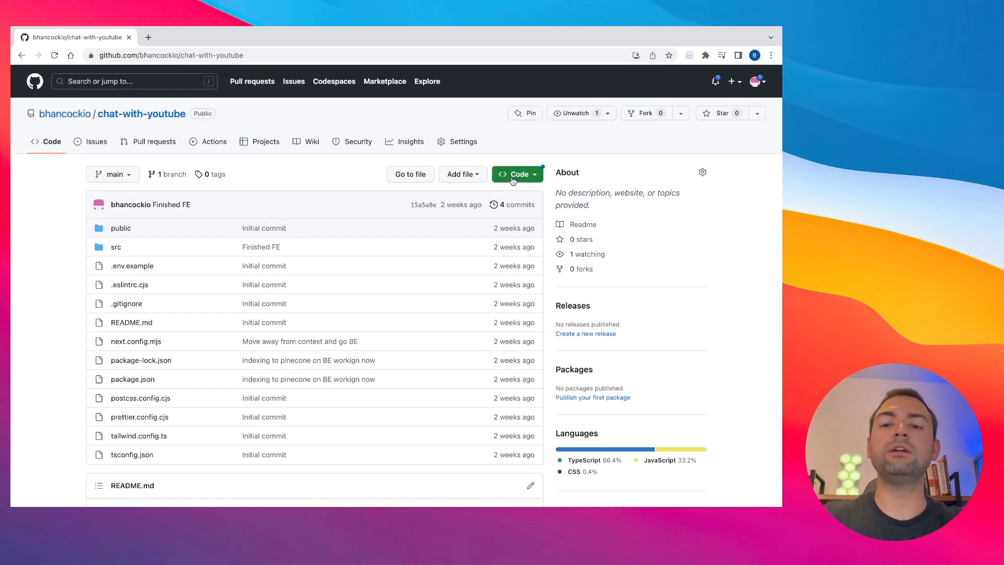
# Step: Open the green Code dropdown on the chat-with-youtube repository page
pyautogui.click(517, 174)
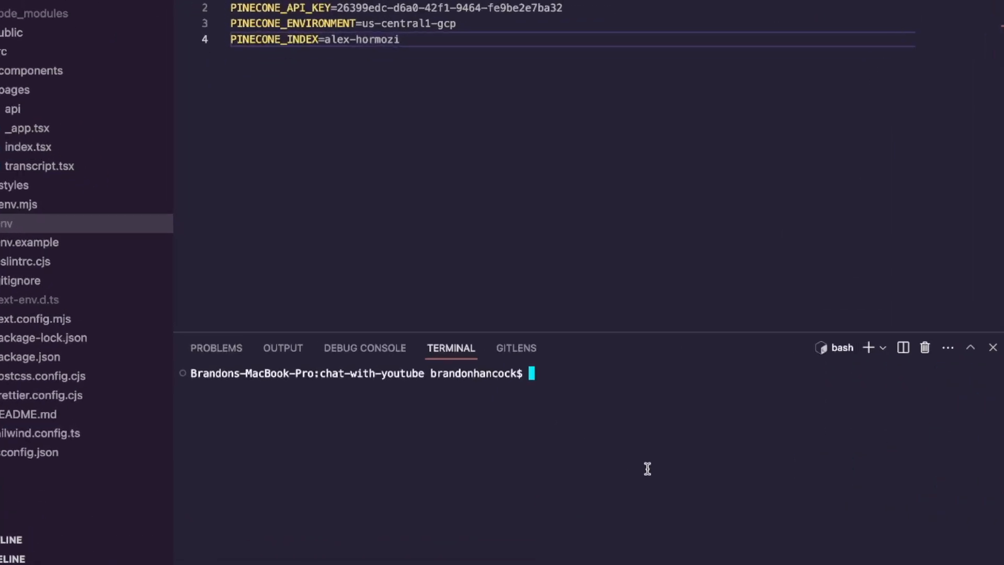
# Step: Run npm i, check .env against .env.example, and start the app with npm run dev
pyautogui.write('npm i')
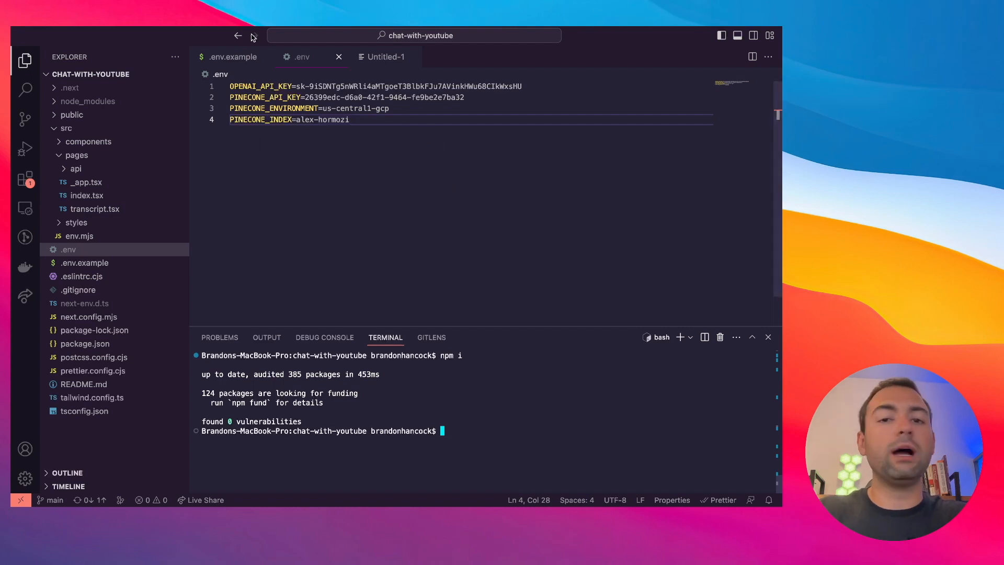
pyautogui.click(233, 56)
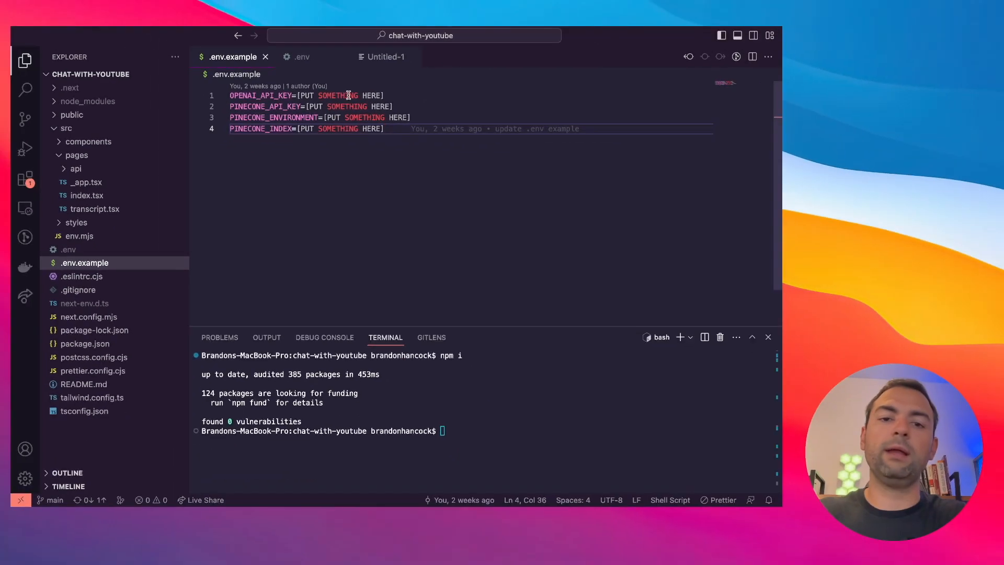
pyautogui.click(68, 249)
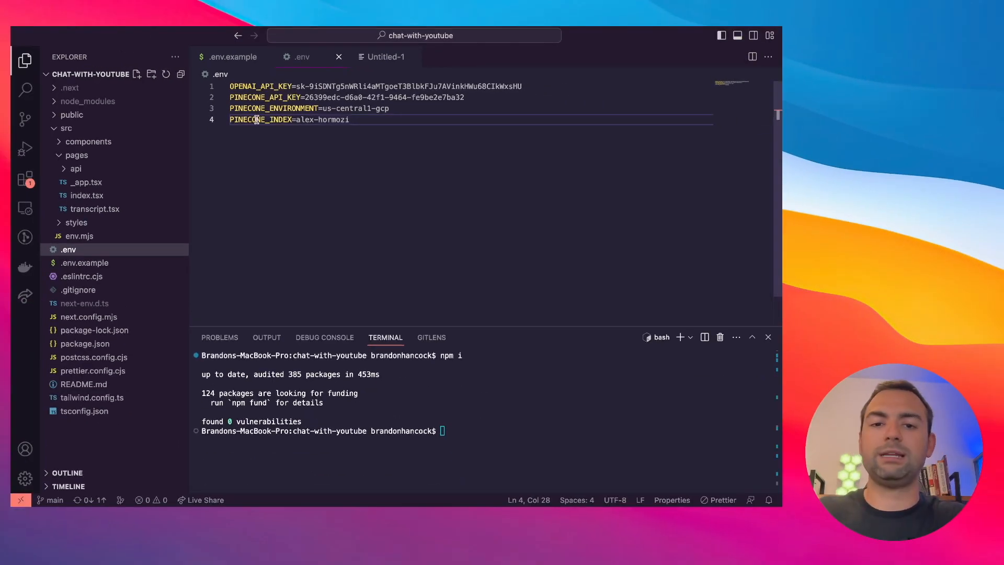
pyautogui.moveTo(363, 198)
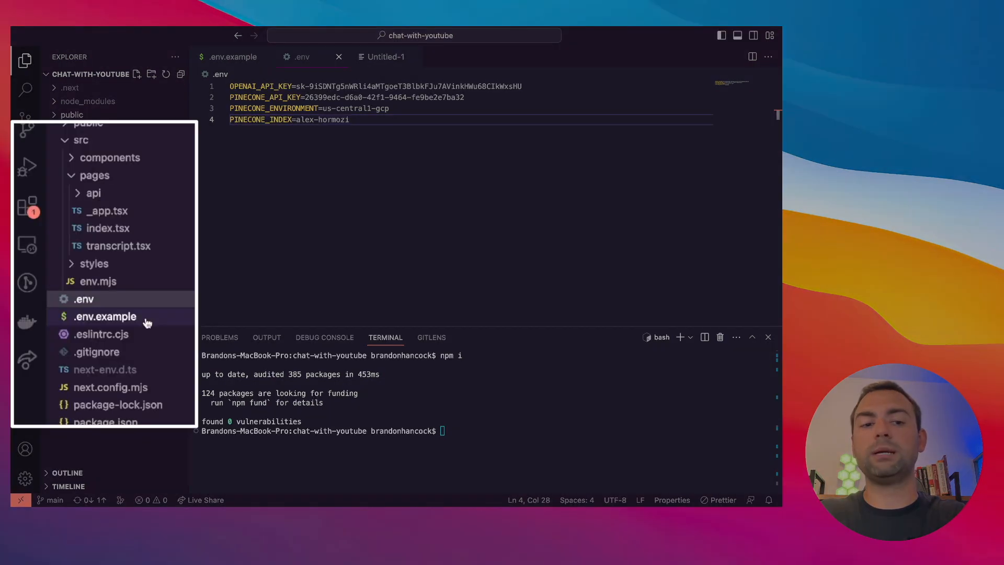
pyautogui.click(83, 299)
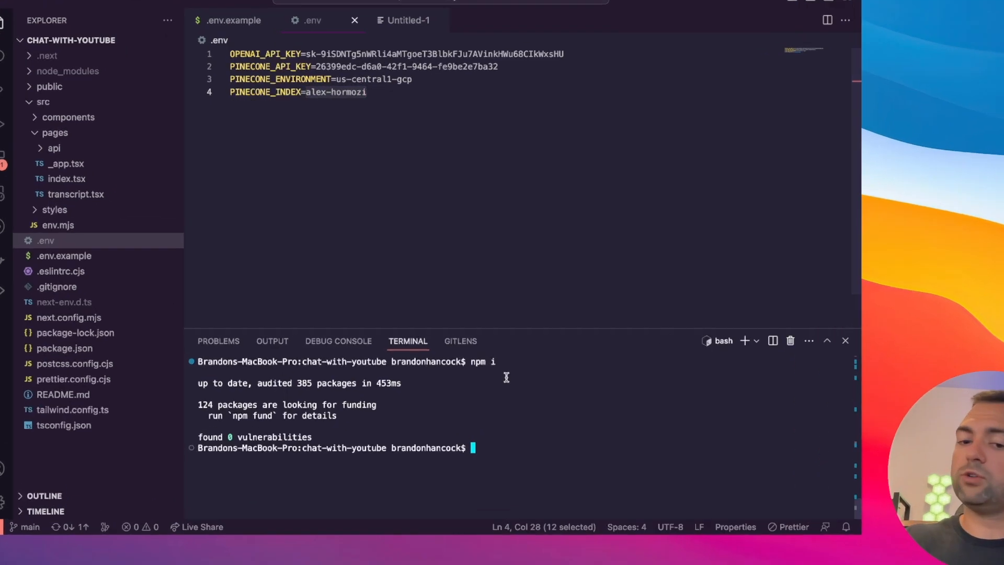
pyautogui.write('npm run d')
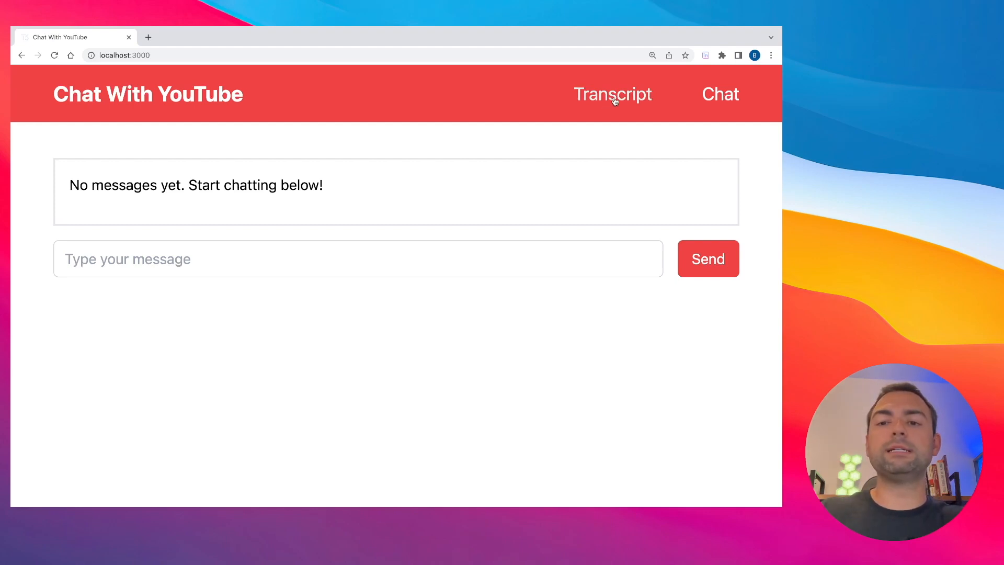
# Step: Go to the app's Transcript page and focus the transcript text area
pyautogui.click(611, 94)
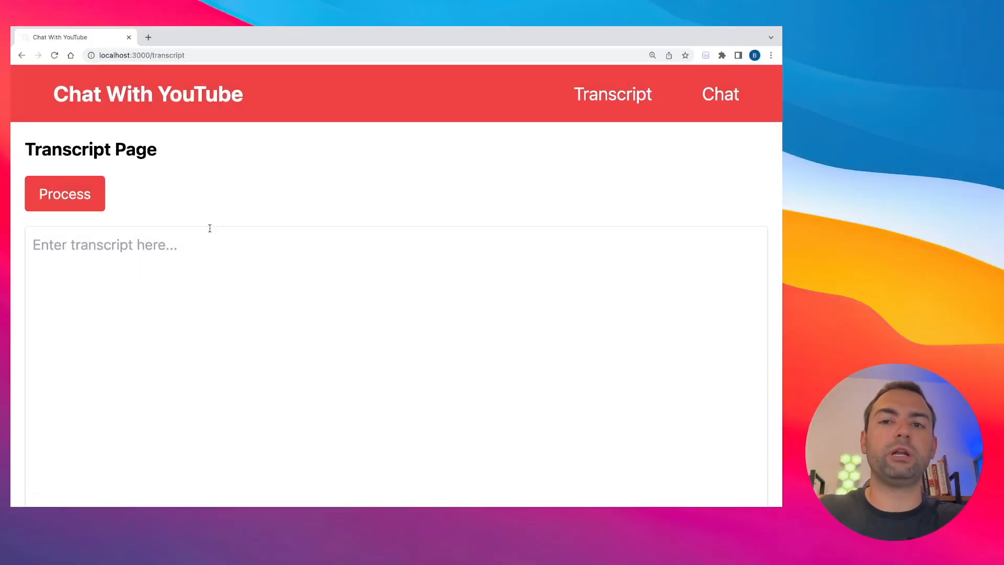
pyautogui.click(319, 37)
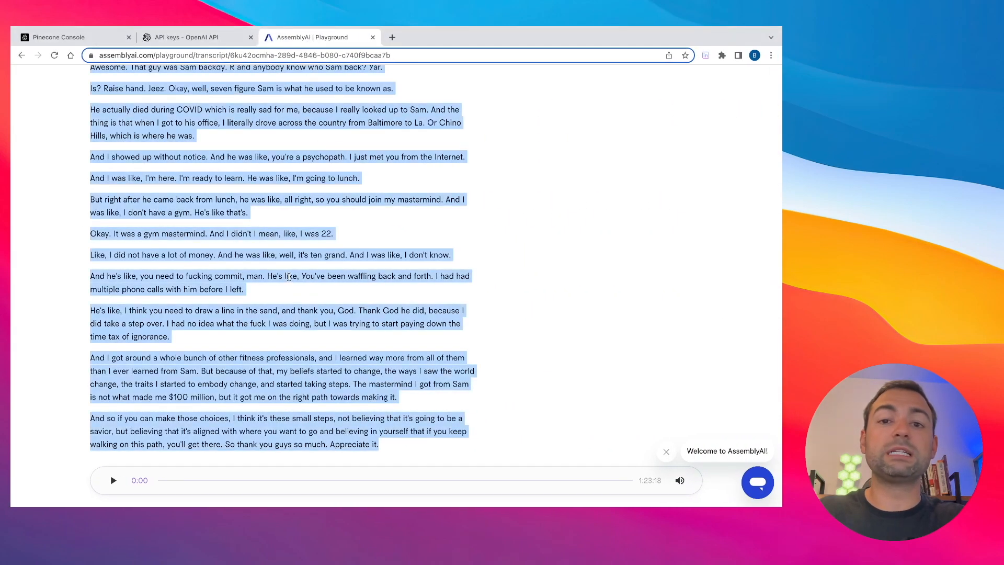
# Step: Scroll through the AssemblyAI transcript while selecting and copying it
pyautogui.scroll(-3)
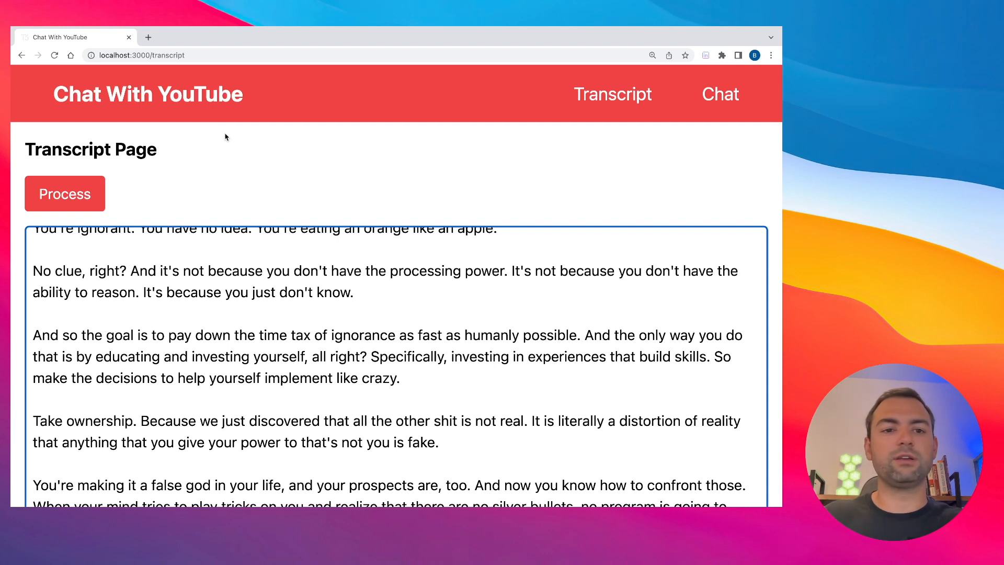
# Step: Process the pasted transcript, then switch to the Pinecone Console tab
pyautogui.click(65, 193)
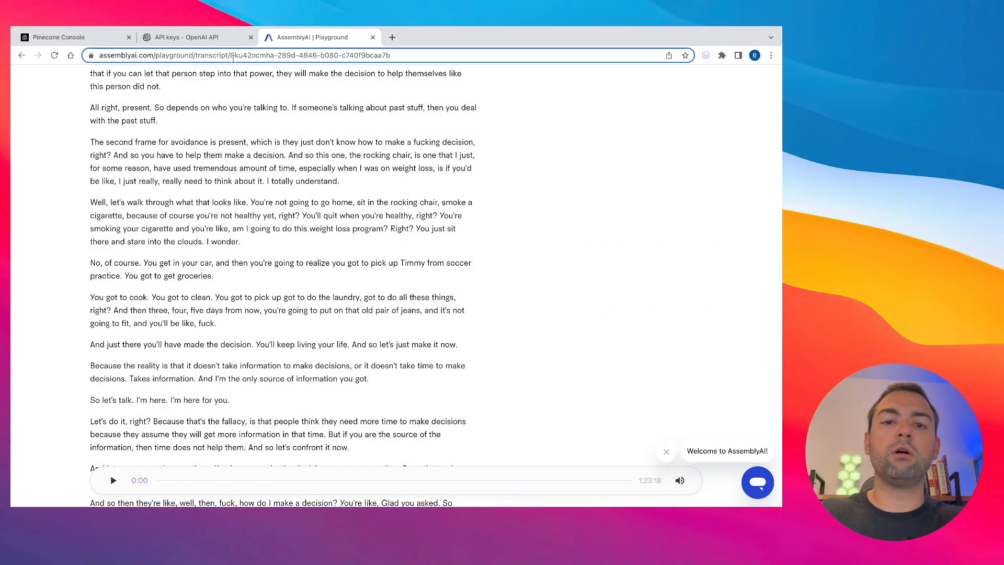
pyautogui.click(71, 37)
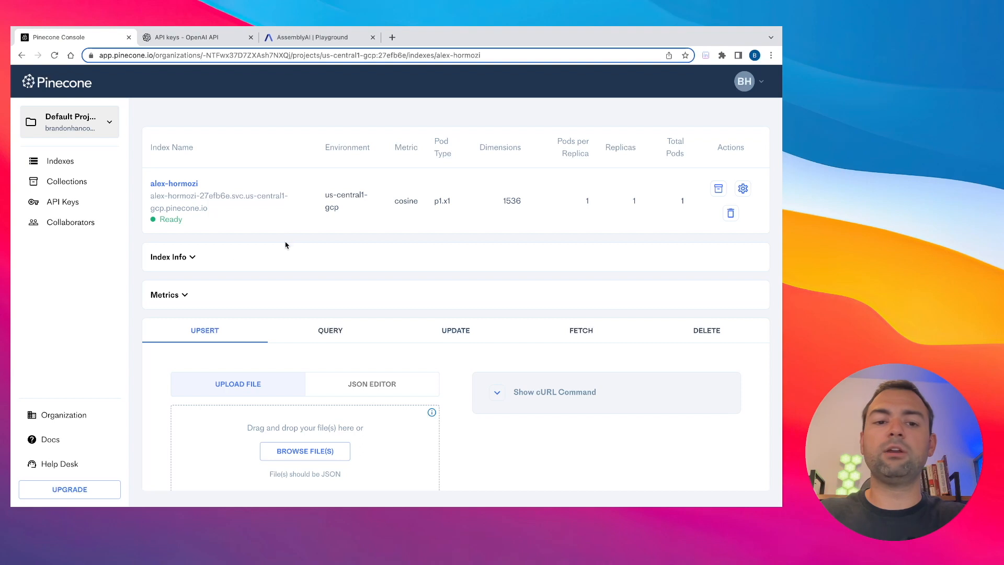
pyautogui.moveTo(202, 269)
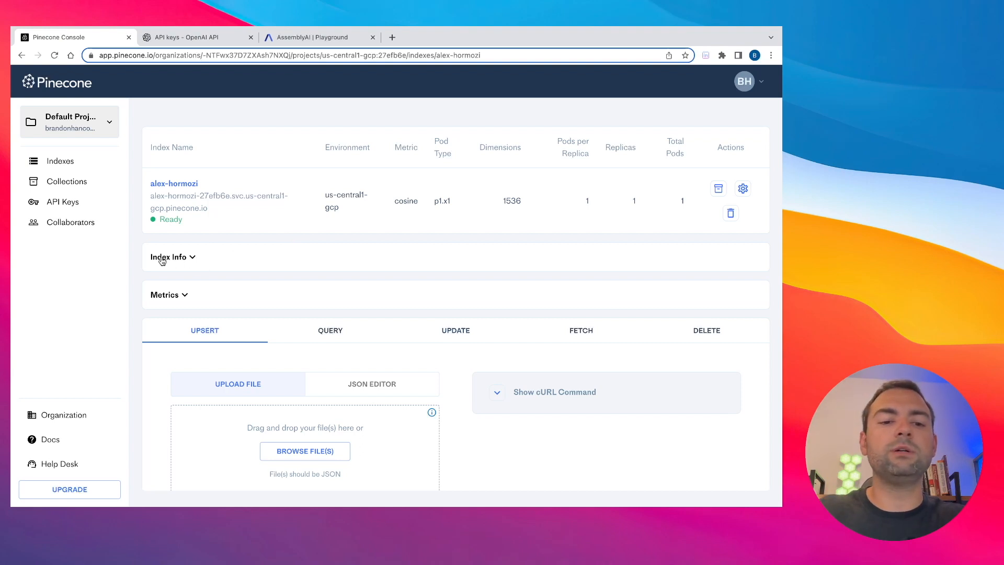
# Step: Expand Index Info to confirm 104 total vectors in alex-hormozi
pyautogui.click(171, 256)
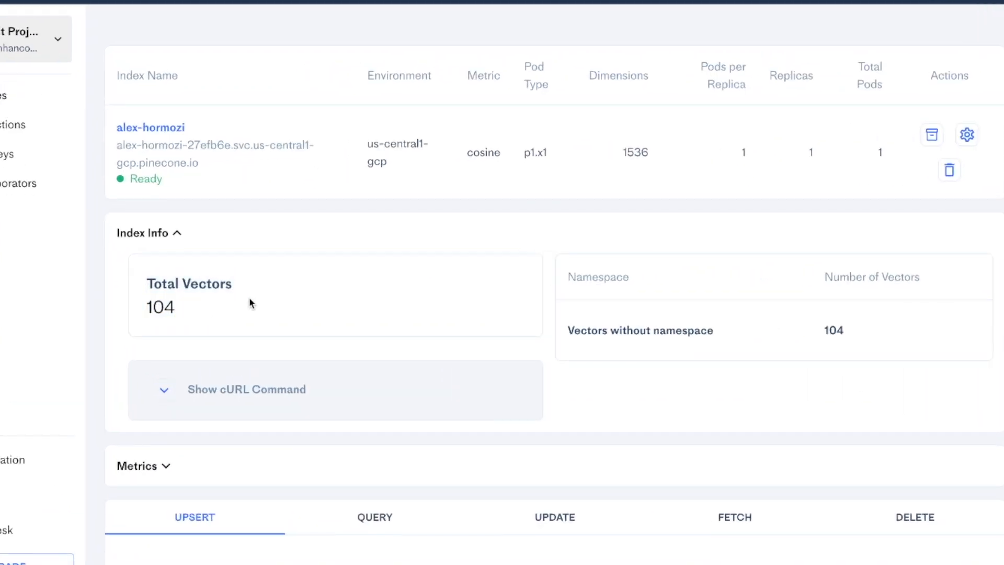
pyautogui.doubleClick(159, 307)
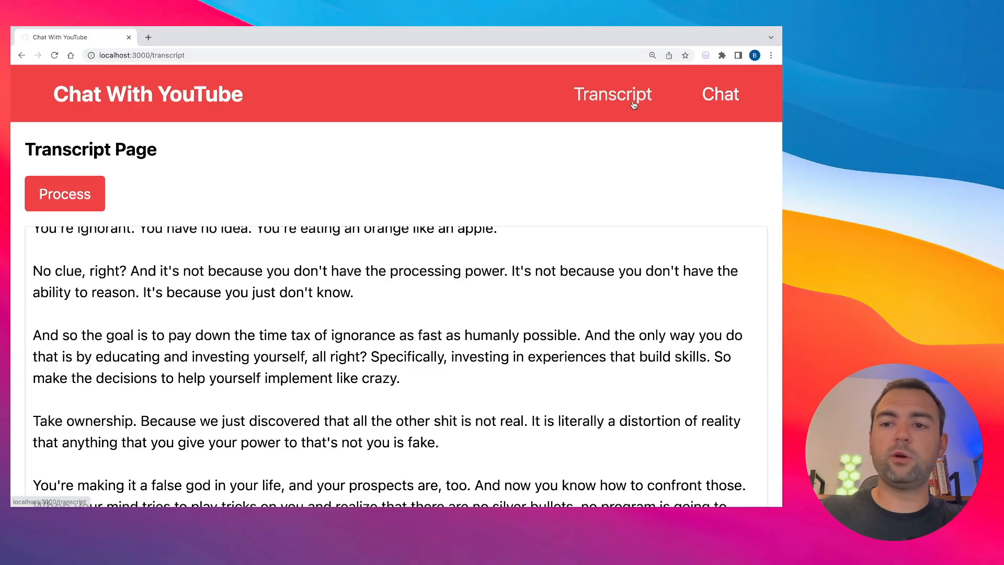
# Step: Ask the chat how to sell a one-on-one software coaching business, and highlight the goal-belief phrase
pyautogui.click(720, 94)
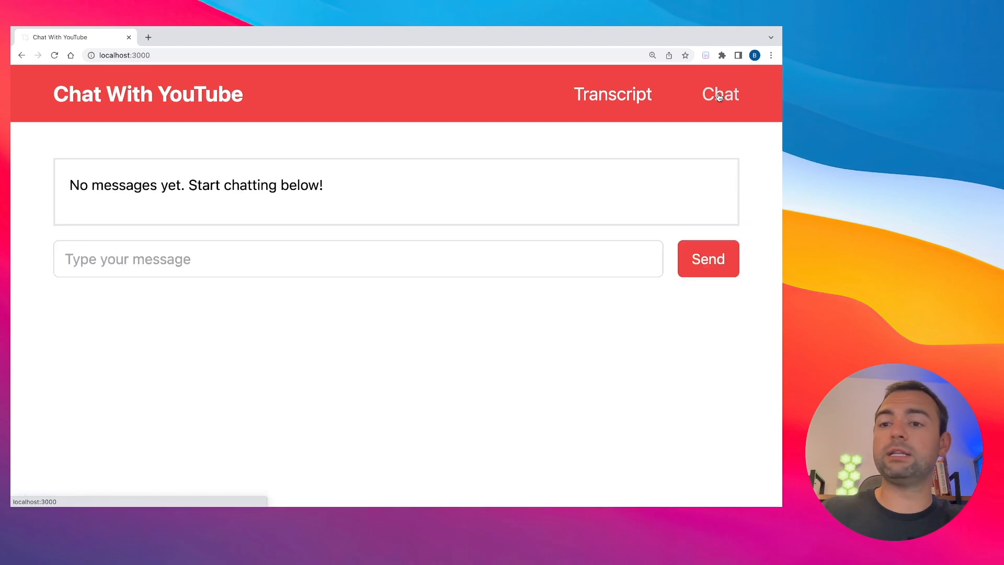
pyautogui.click(357, 258)
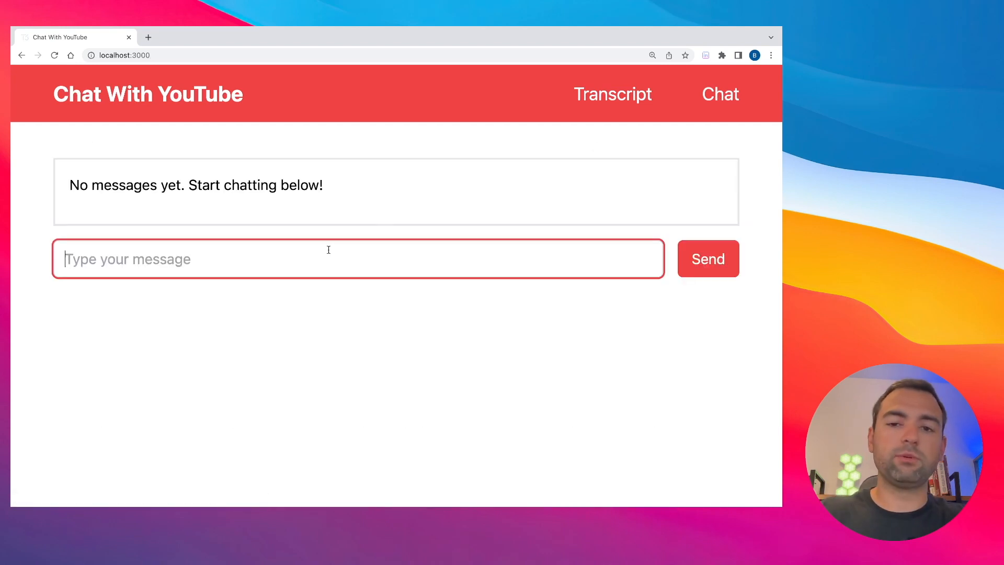
pyautogui.write('Hey! I would like to create a on')
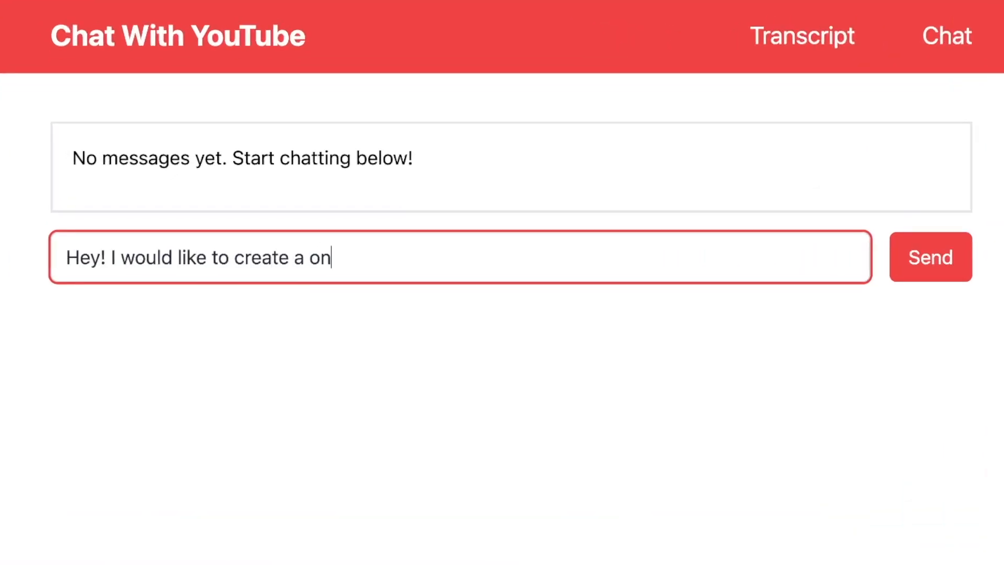
pyautogui.write('e on one software coaching business. How could I s')
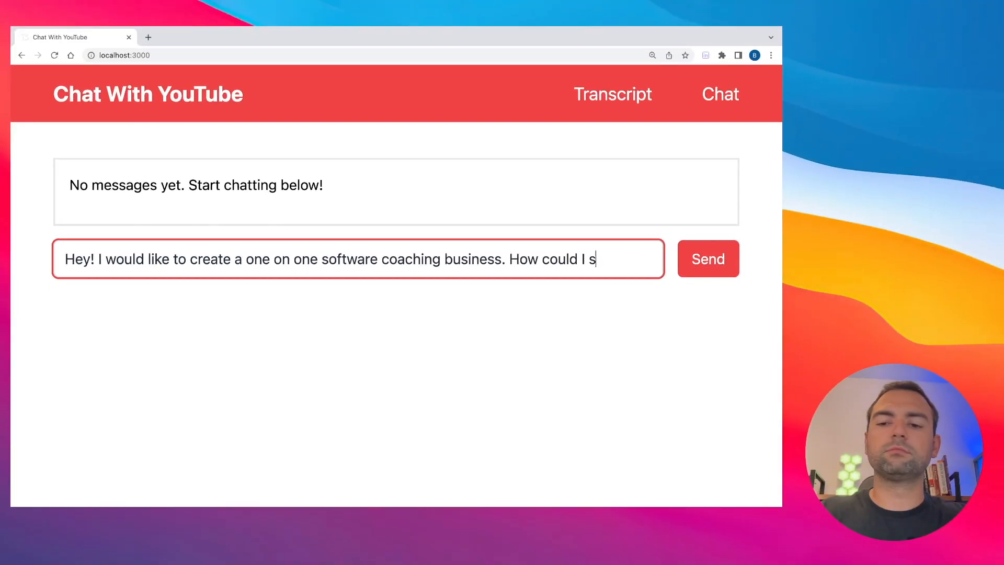
pyautogui.click(708, 258)
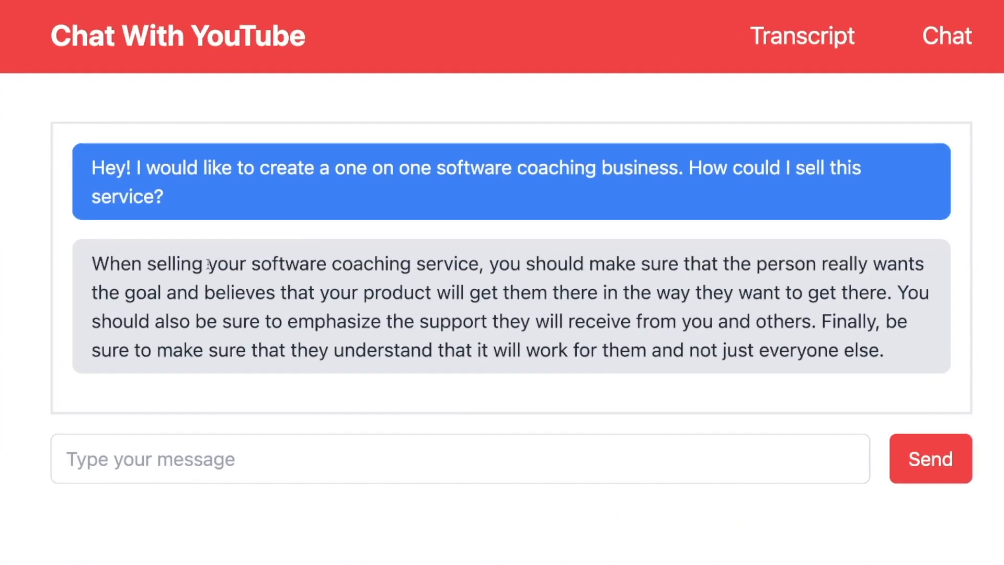
pyautogui.moveTo(207, 263); pyautogui.dragTo(479, 263)
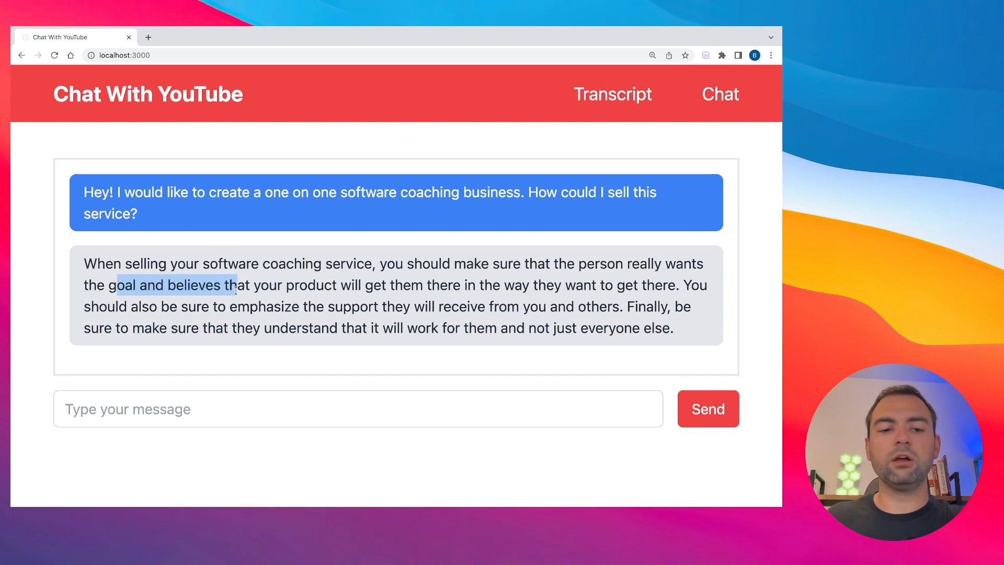
# Step: Type the follow-up 'How would you recommend I go about…' and send it
pyautogui.click(357, 408)
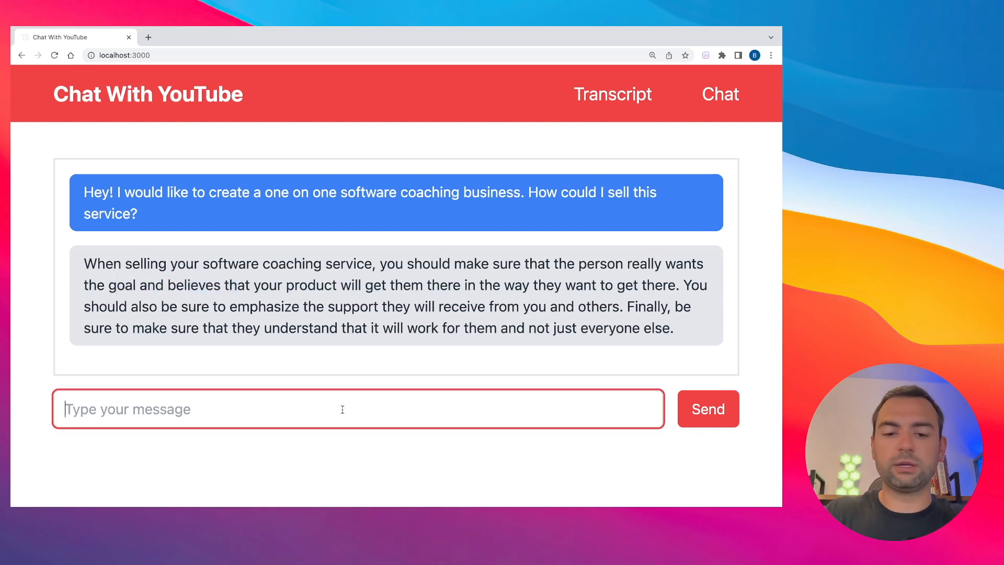
pyautogui.write('How')
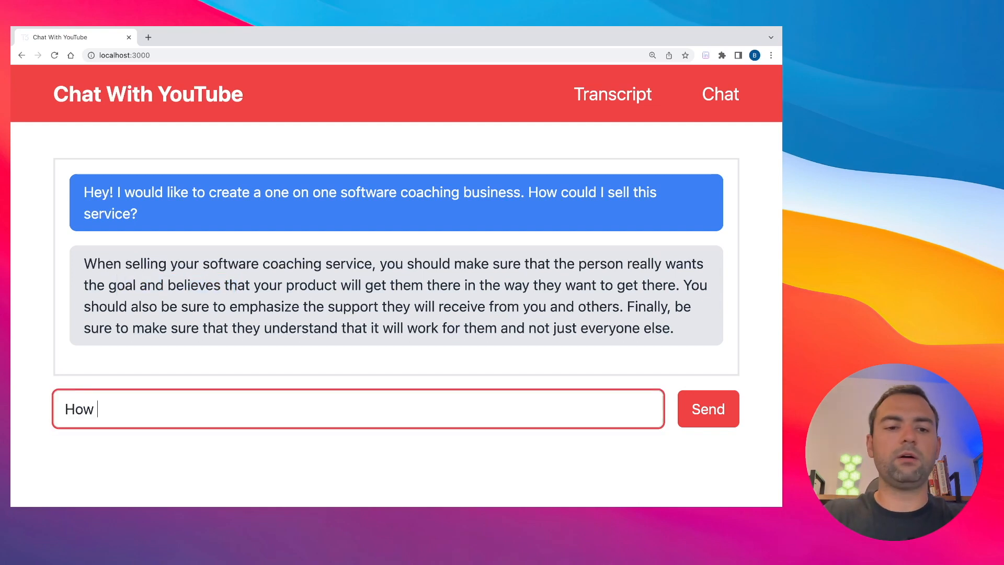
pyautogui.write('would you recommend I go about')
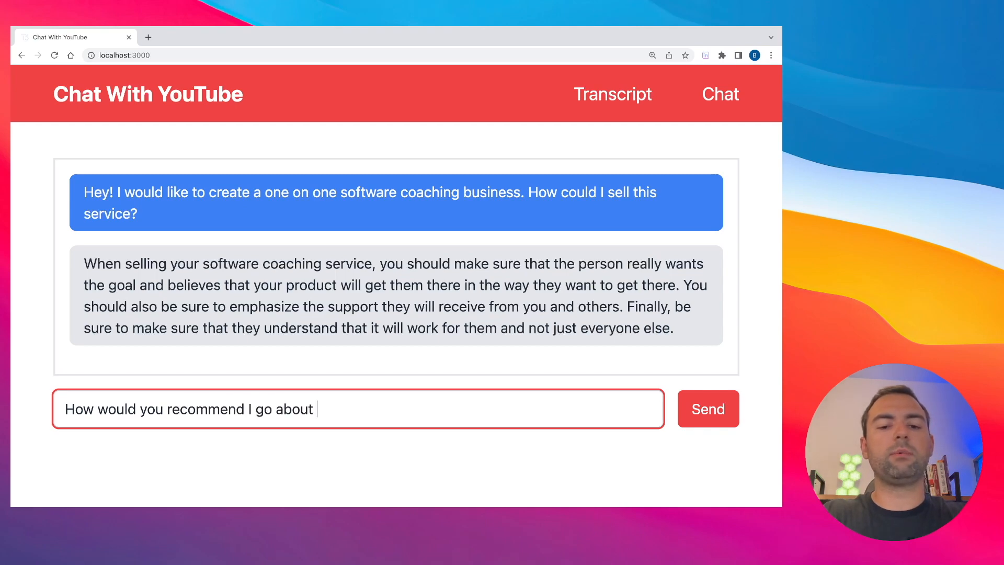
pyautogui.click(708, 408)
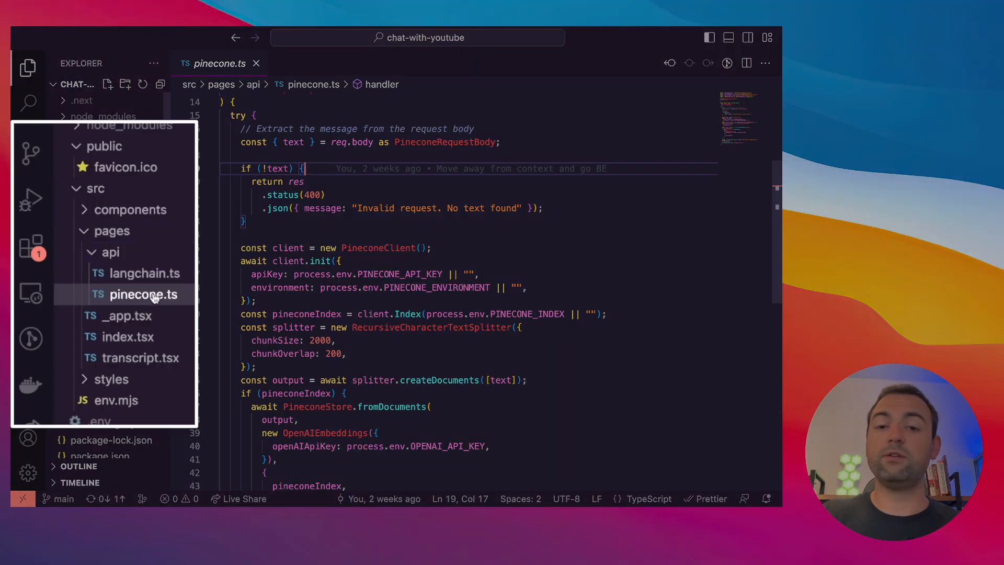
pyautogui.moveTo(144, 294)
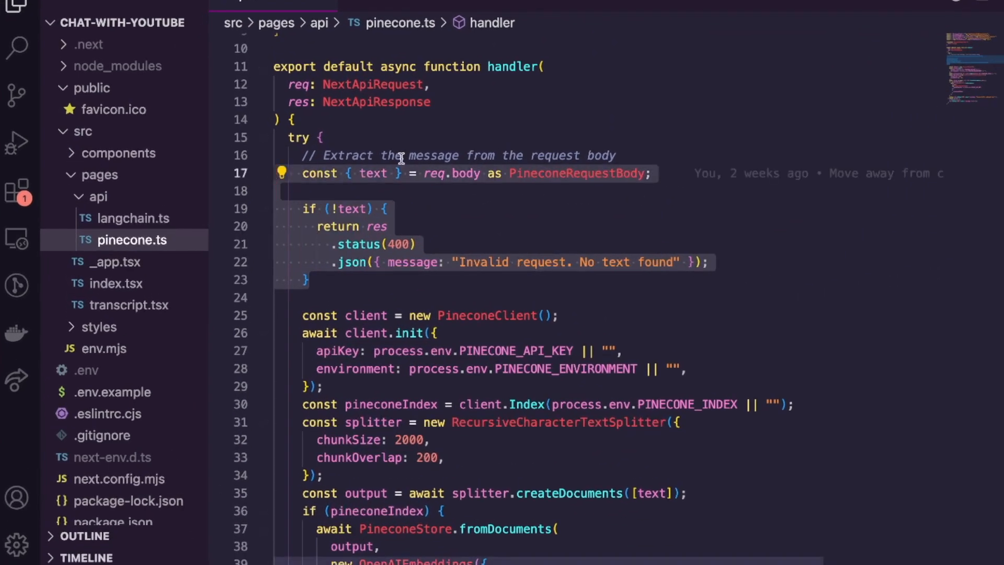
# Step: Scroll through pinecone.ts, covering input validation, Pinecone client setup and text splitting
pyautogui.scroll(-3)
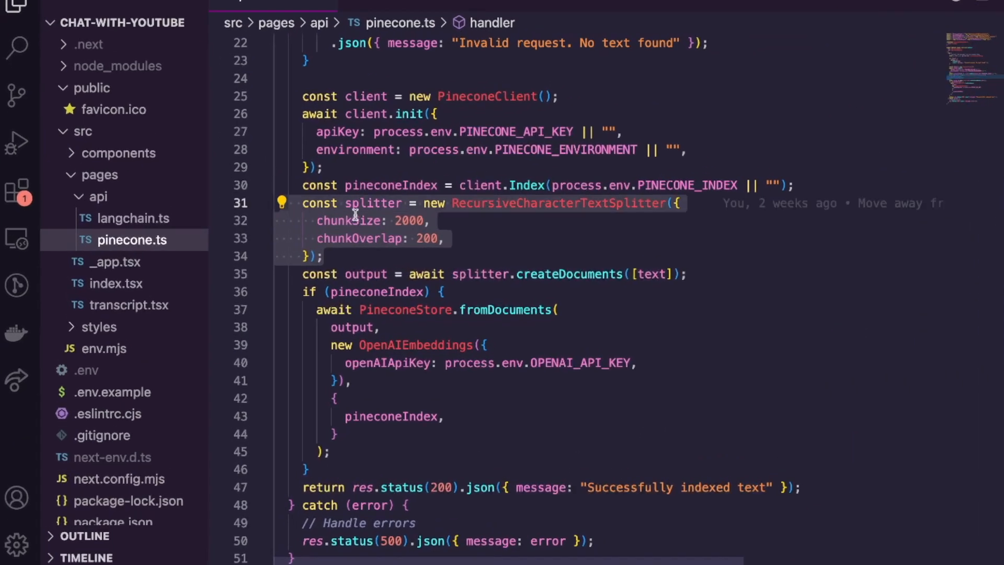
pyautogui.moveTo(564, 232)
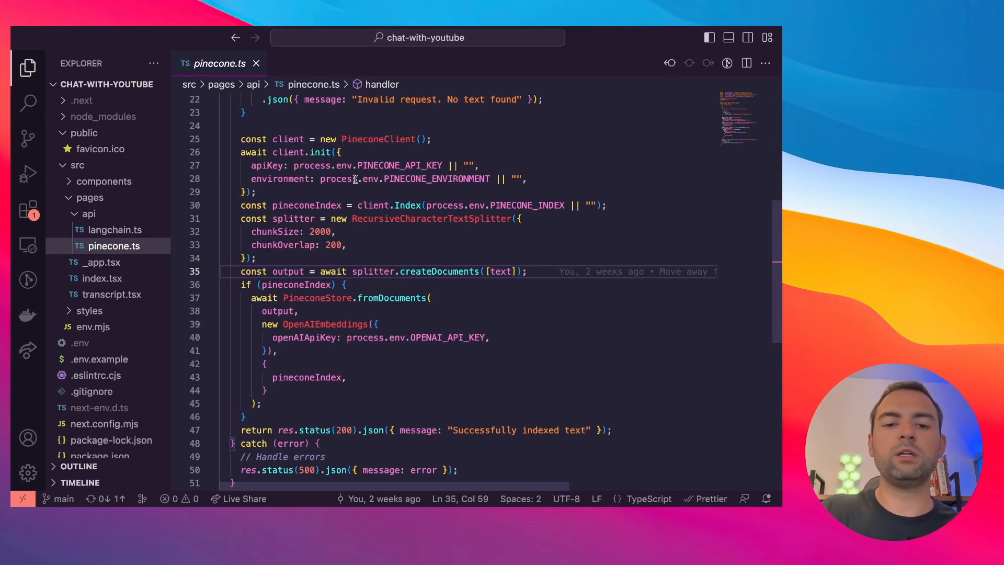
# Step: Highlight chunkSize 2000 in pinecone.ts and scroll to the 200 chunk overlap
pyautogui.doubleClick(320, 231)
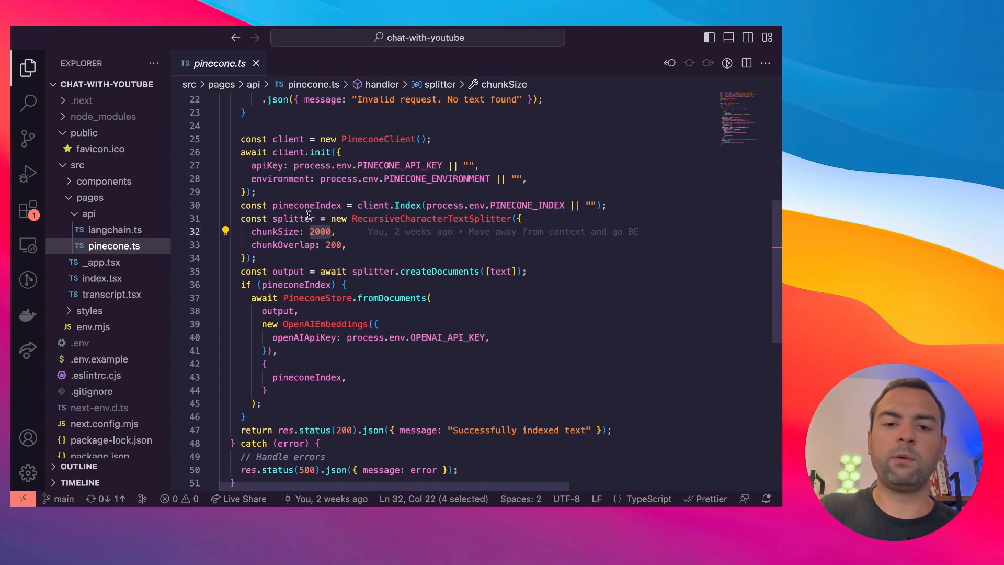
pyautogui.scroll(-3)
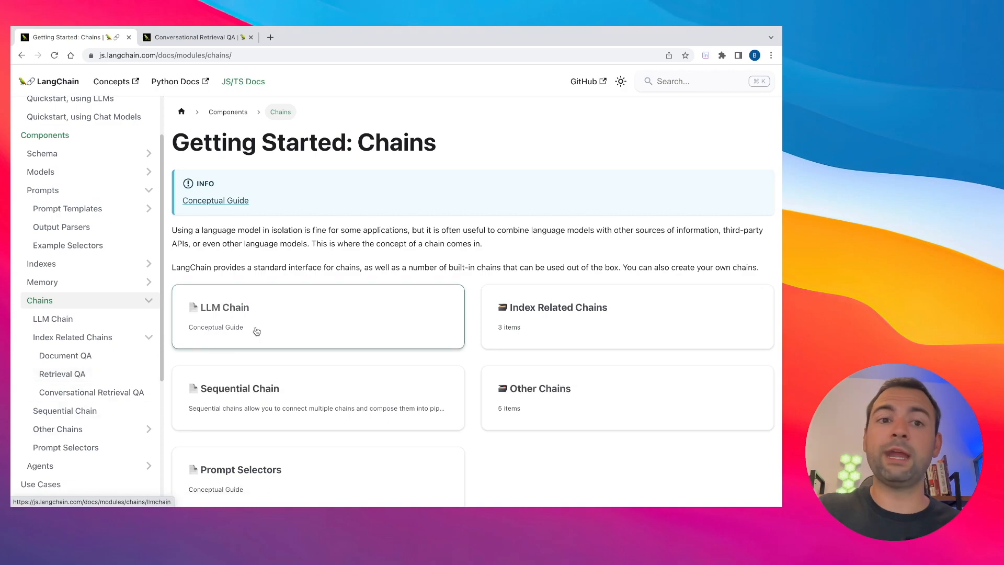
# Step: Open the Conversational Retrieval QA docs page and scroll through its example chain code
pyautogui.click(195, 37)
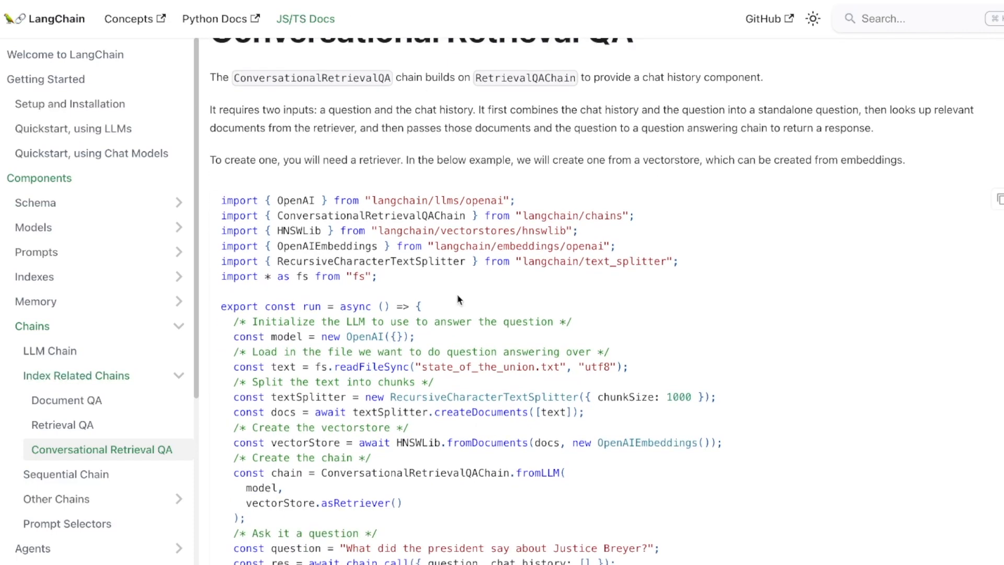
pyautogui.scroll(-3)
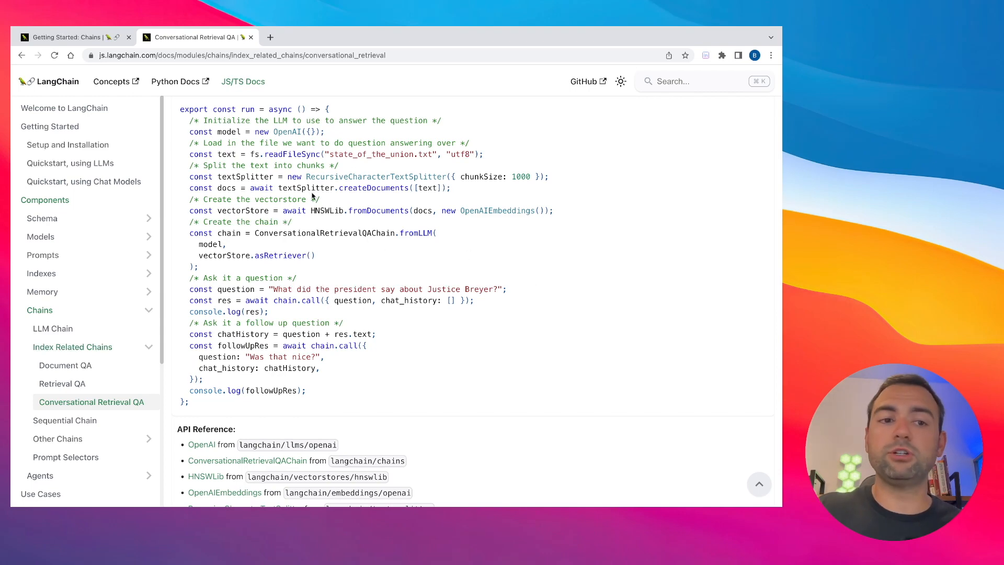
pyautogui.scroll(3)
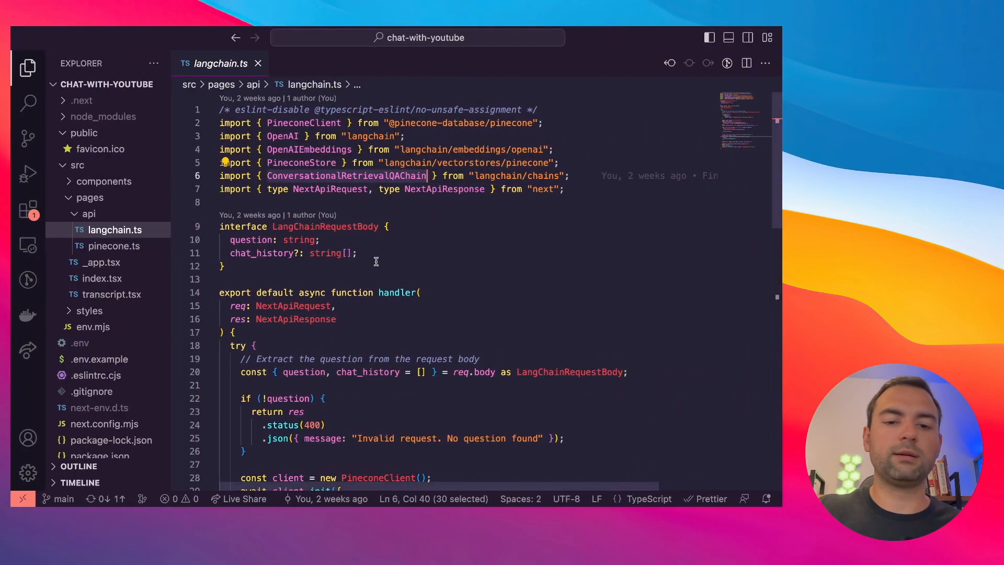
# Step: Scroll through langchain.ts from the request body down to the ConversationalRetrievalQAChain call
pyautogui.scroll(-3)
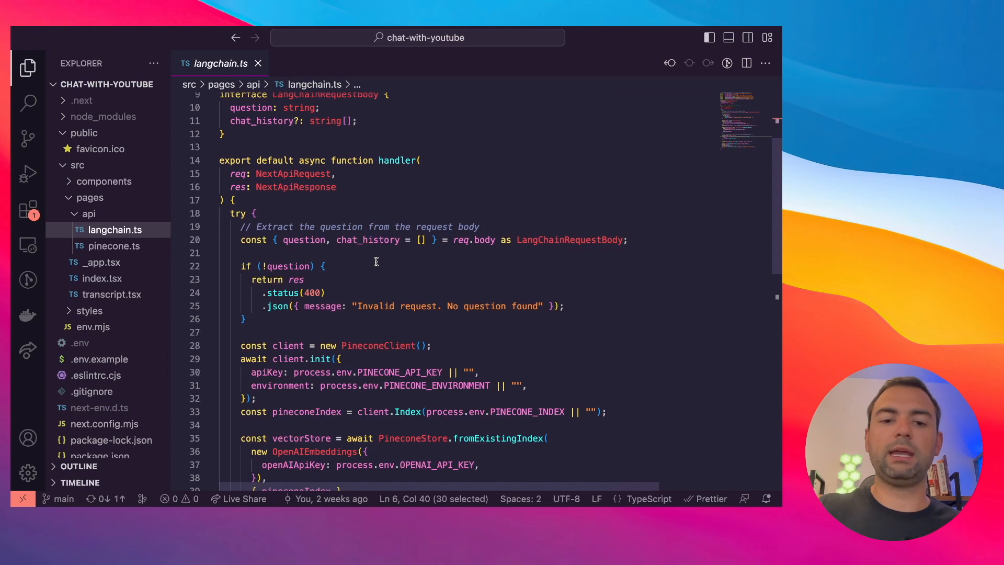
pyautogui.scroll(-3)
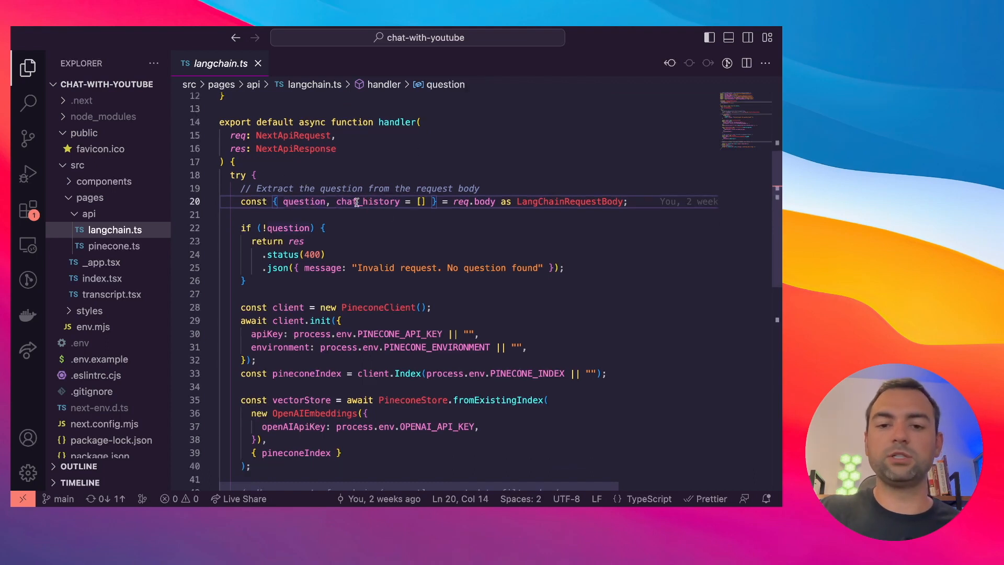
pyautogui.scroll(-3)
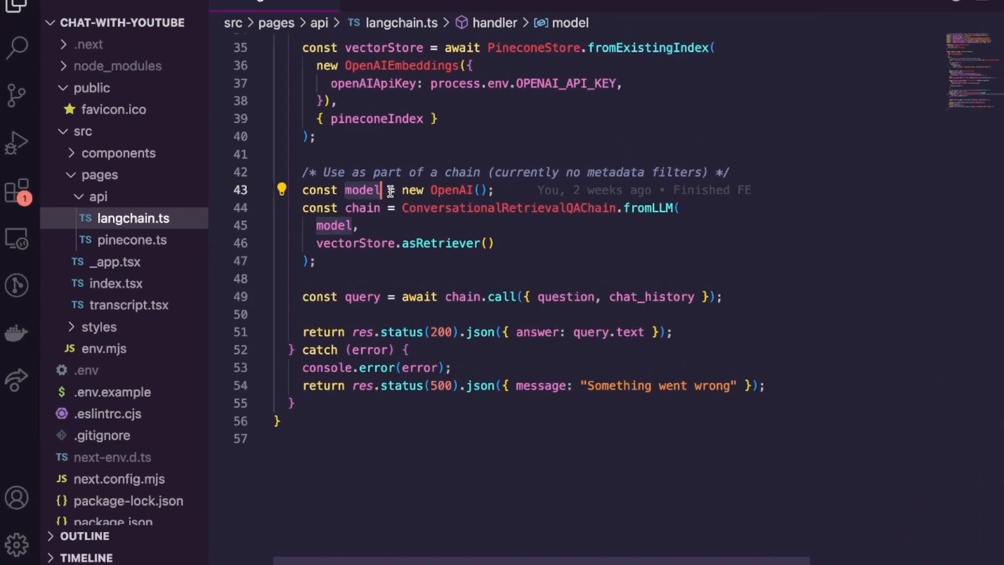
pyautogui.moveTo(508, 208)
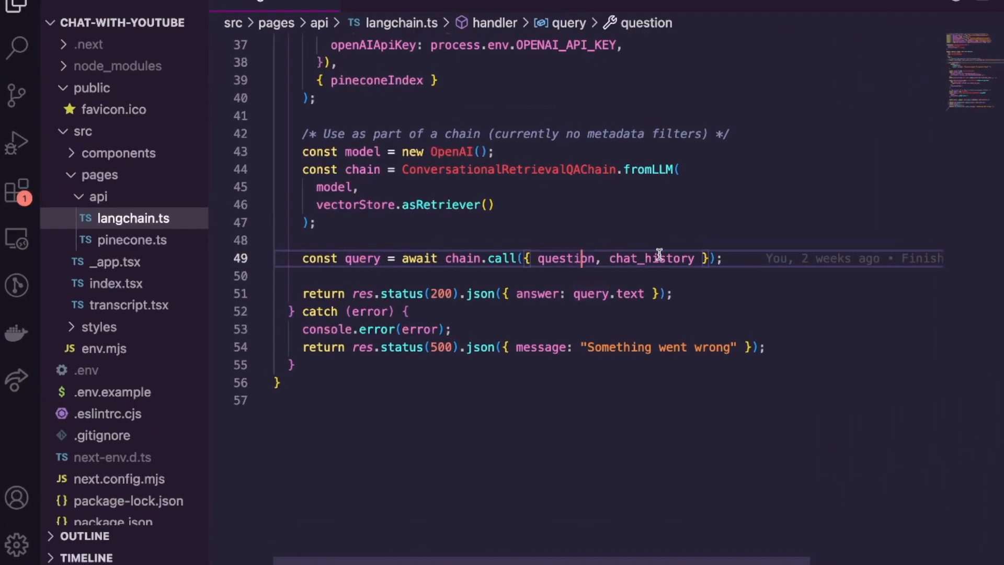
pyautogui.moveTo(653, 258)
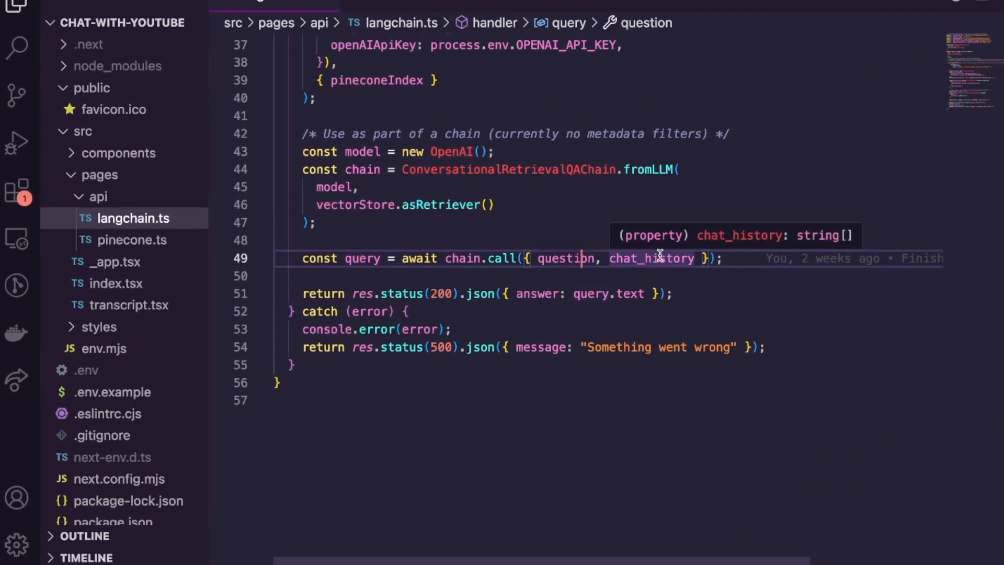